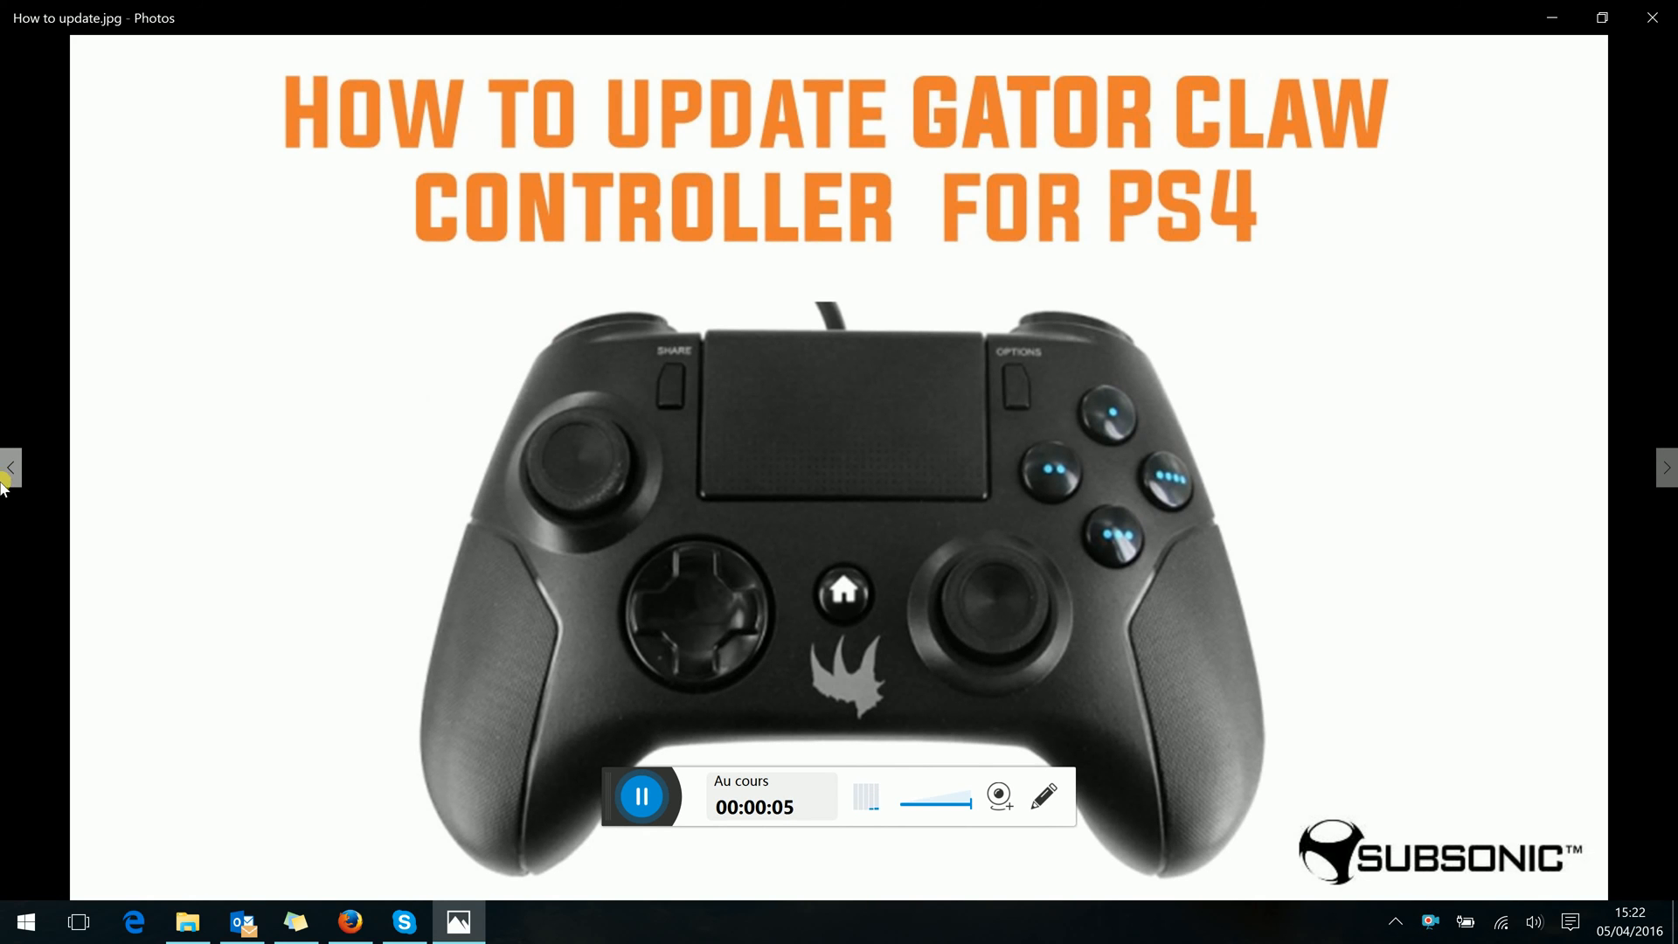
# Open the Gator Claw controller product page on the Subsonic website
pyautogui.click(349, 920)
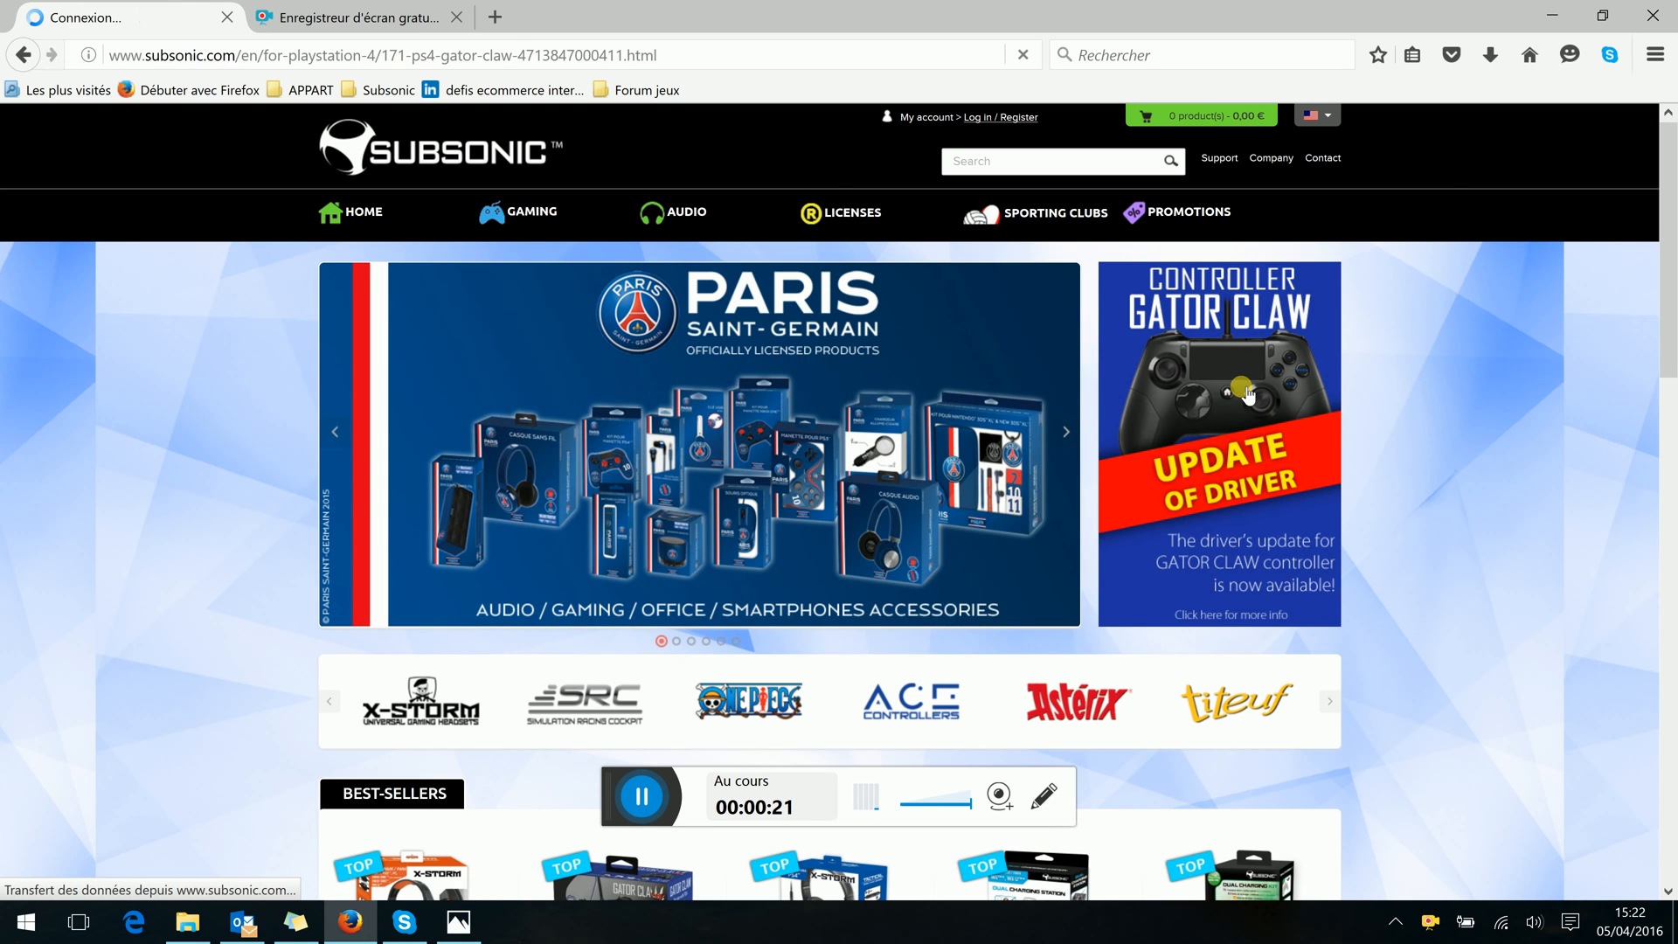
pyautogui.click(1218, 444)
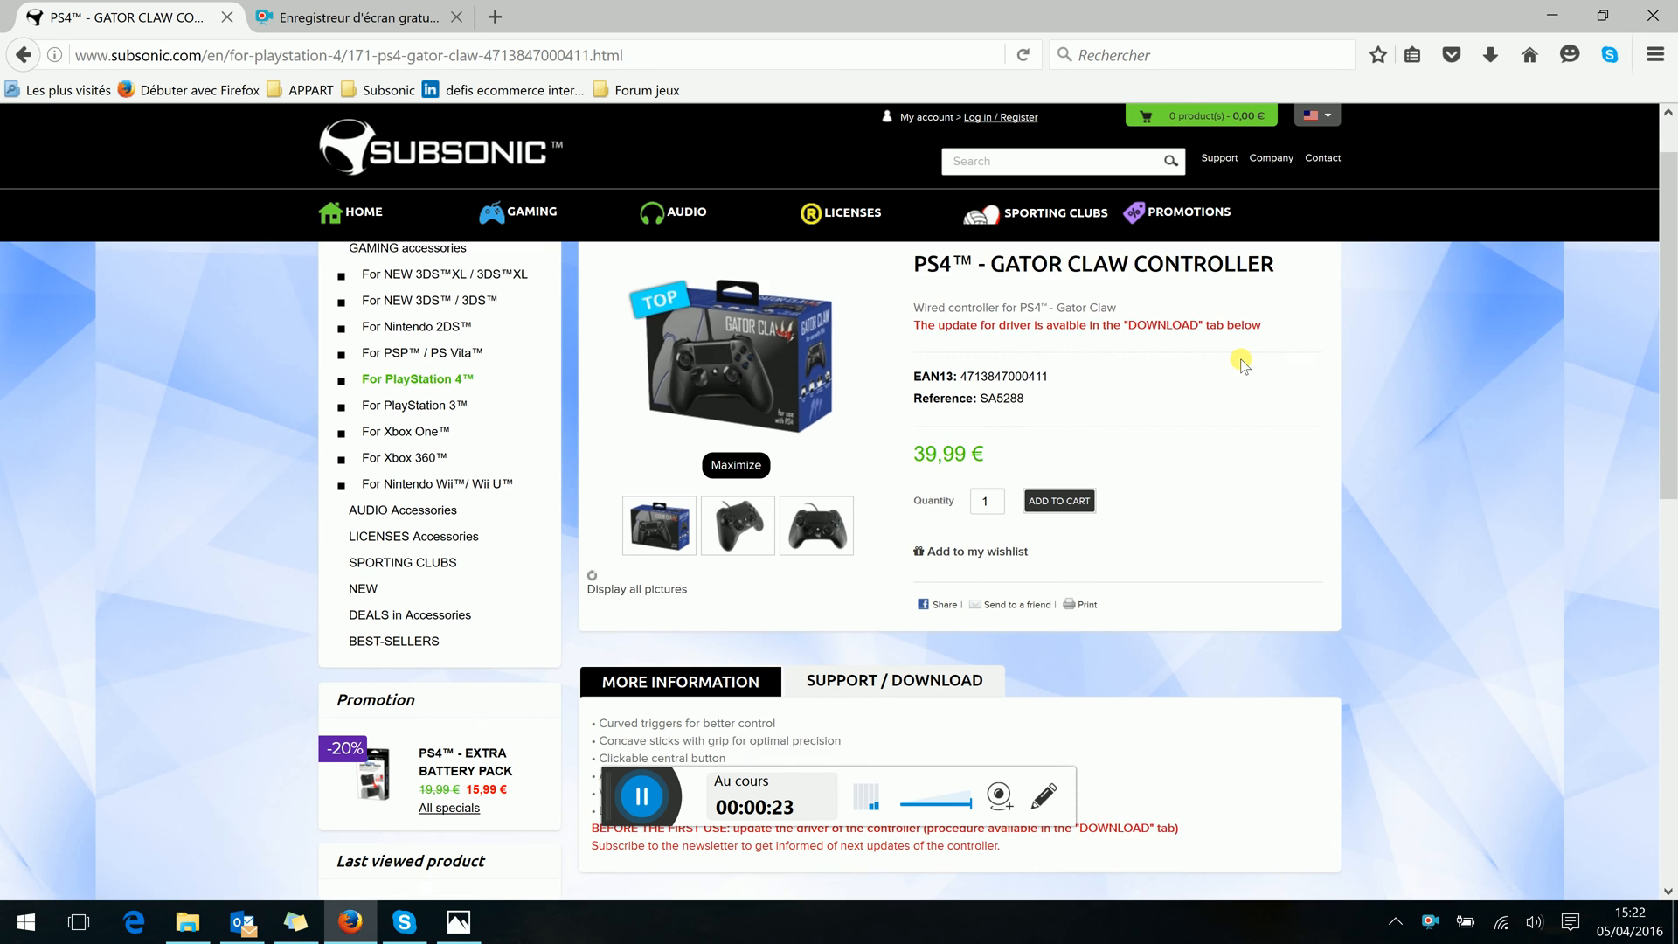
pyautogui.scroll(-3)
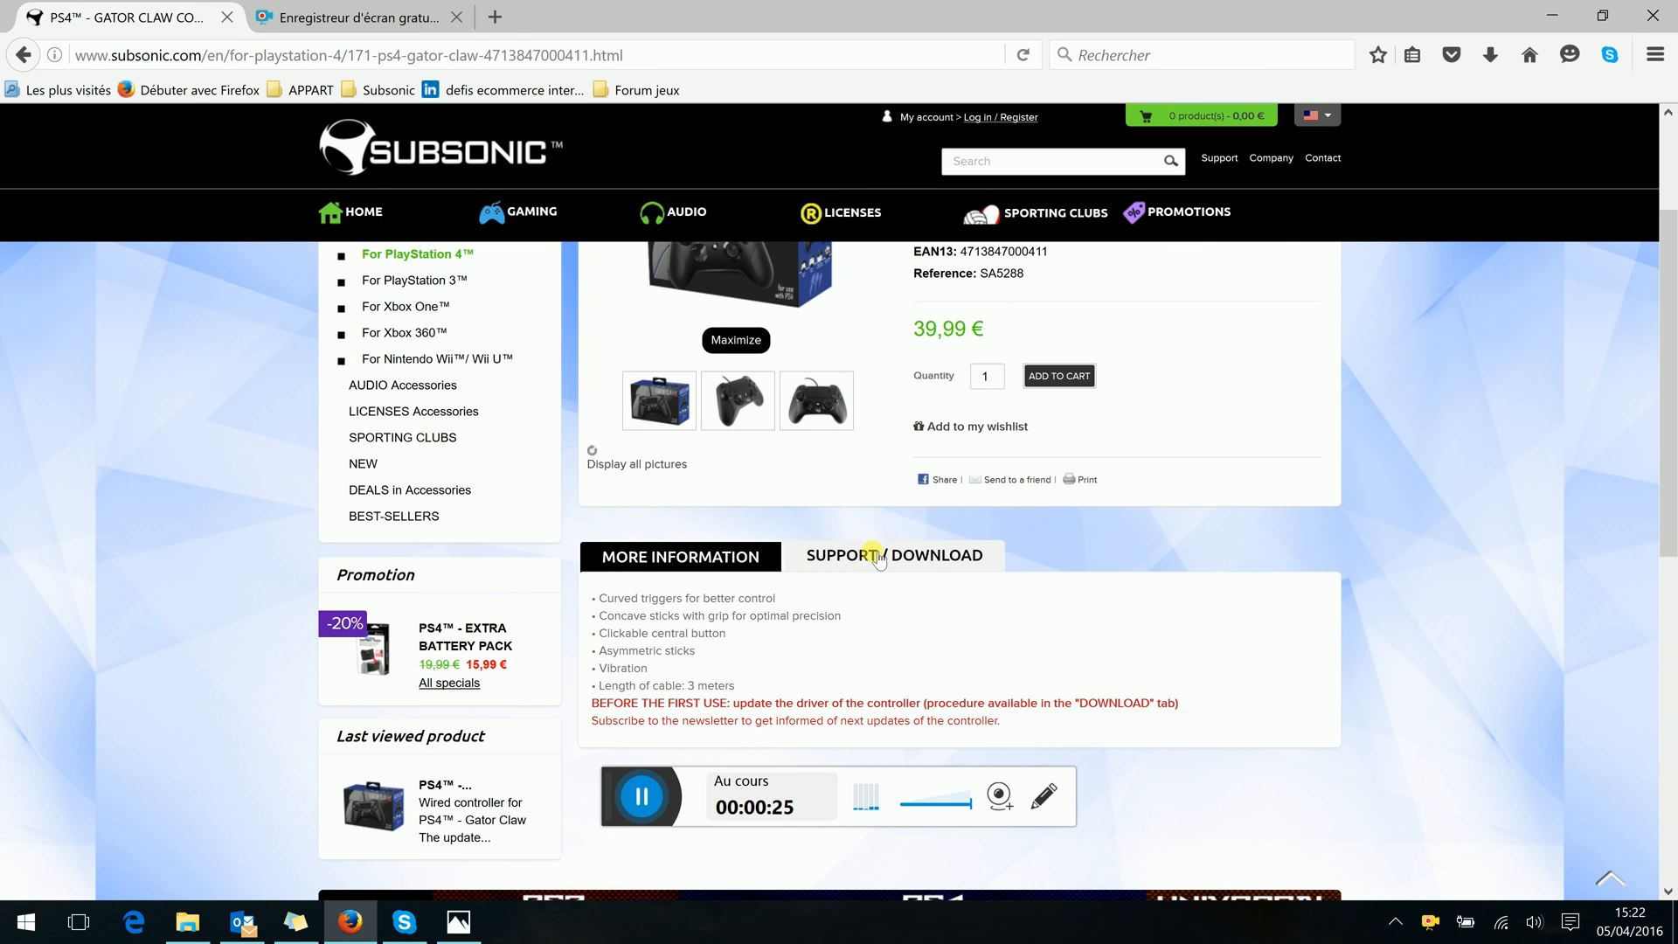
# Download the Gator Claw update instructions PDF and open it in Acrobat Reader
pyautogui.click(891, 556)
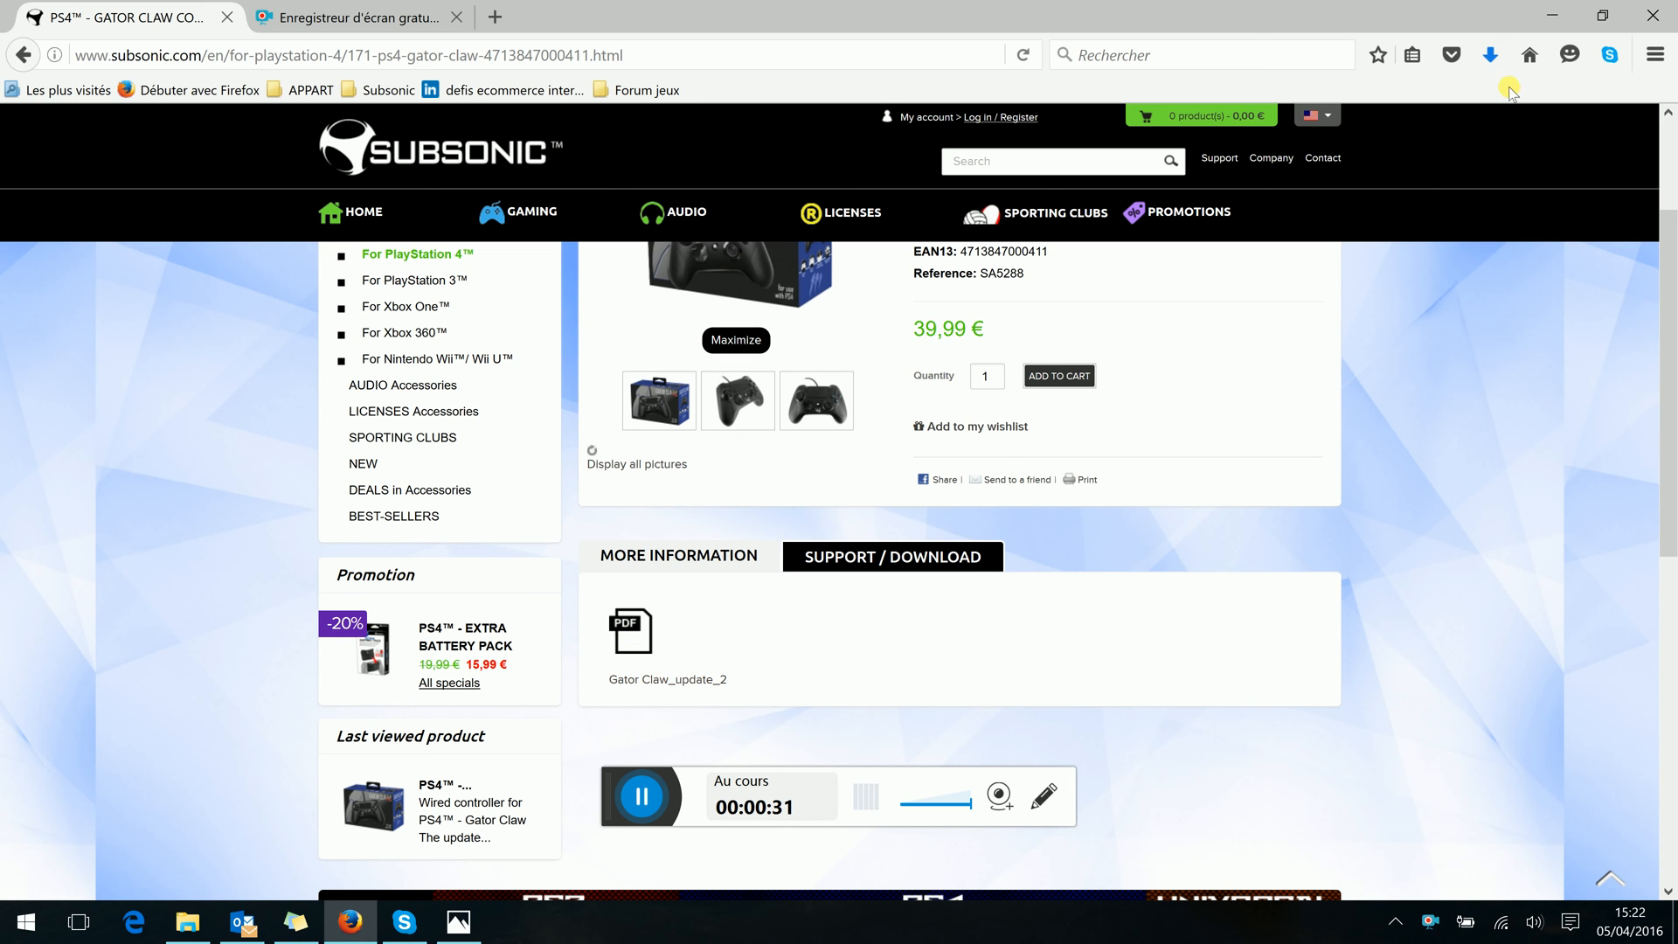
pyautogui.click(1488, 54)
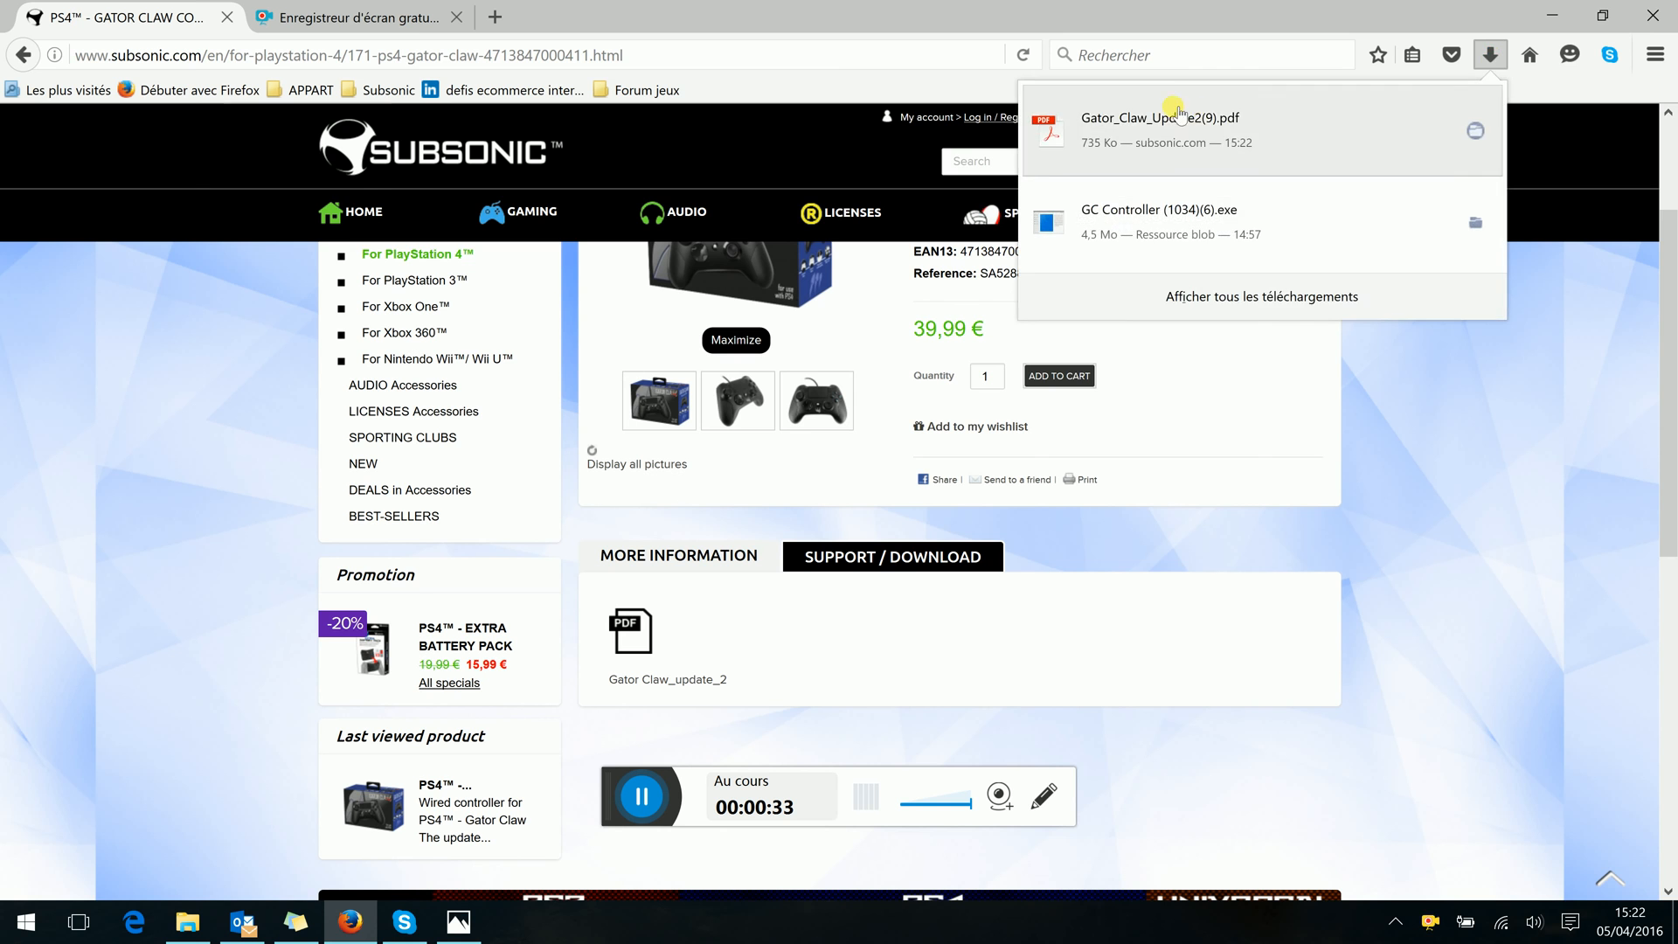
pyautogui.click(1155, 128)
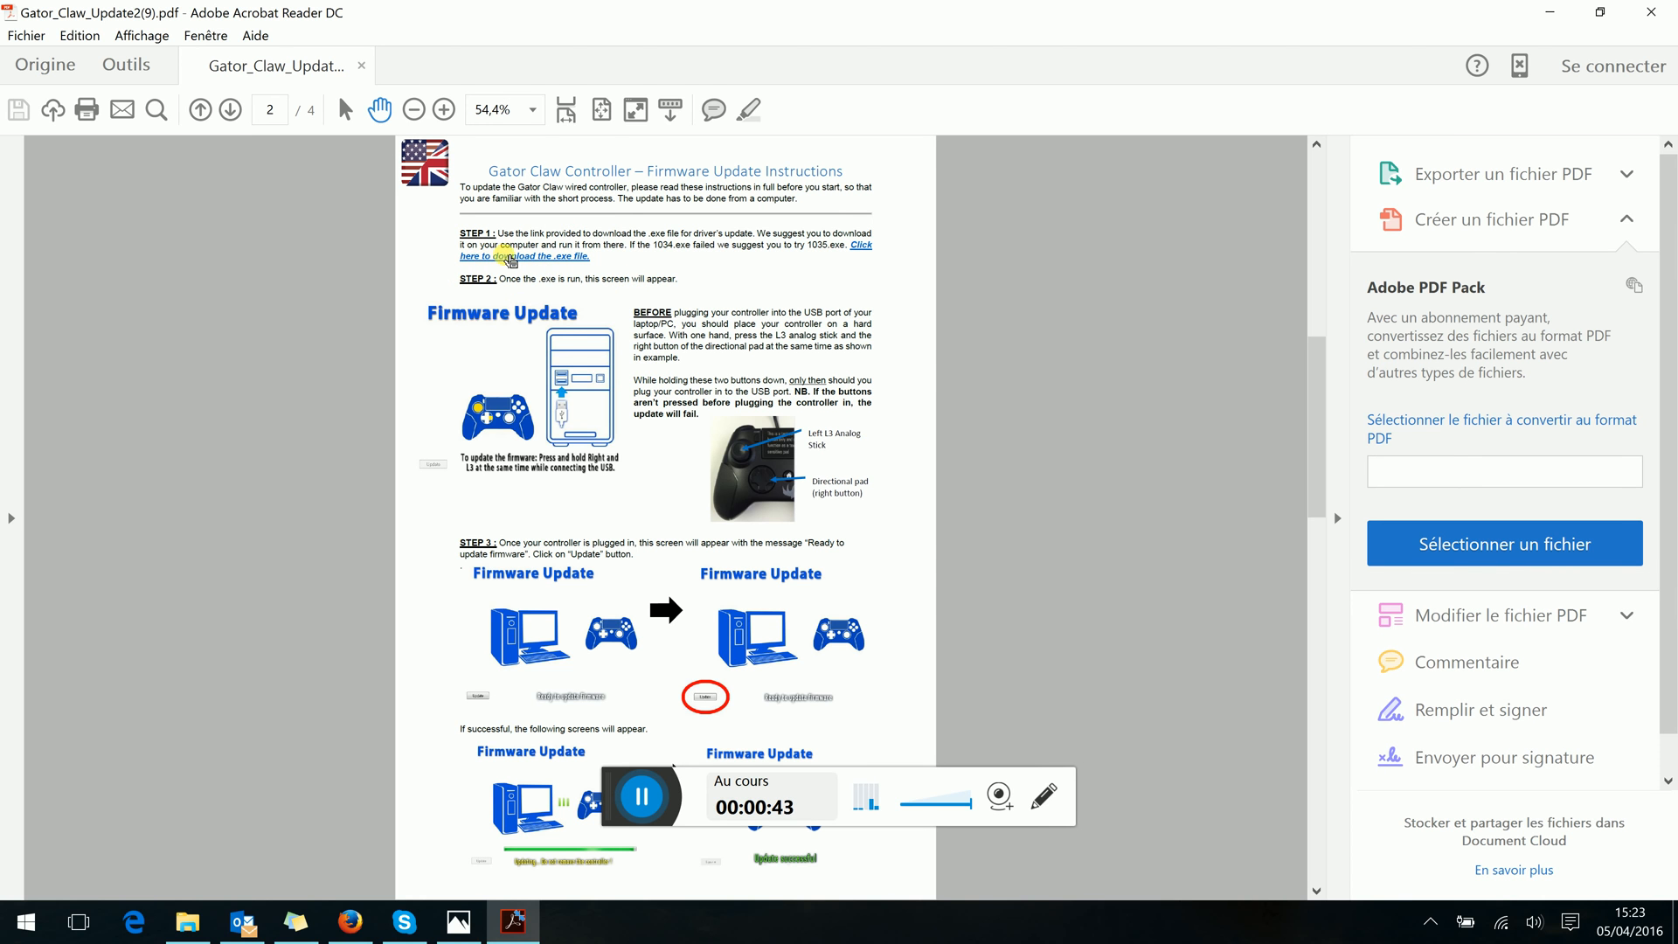
pyautogui.moveTo(780, 449)
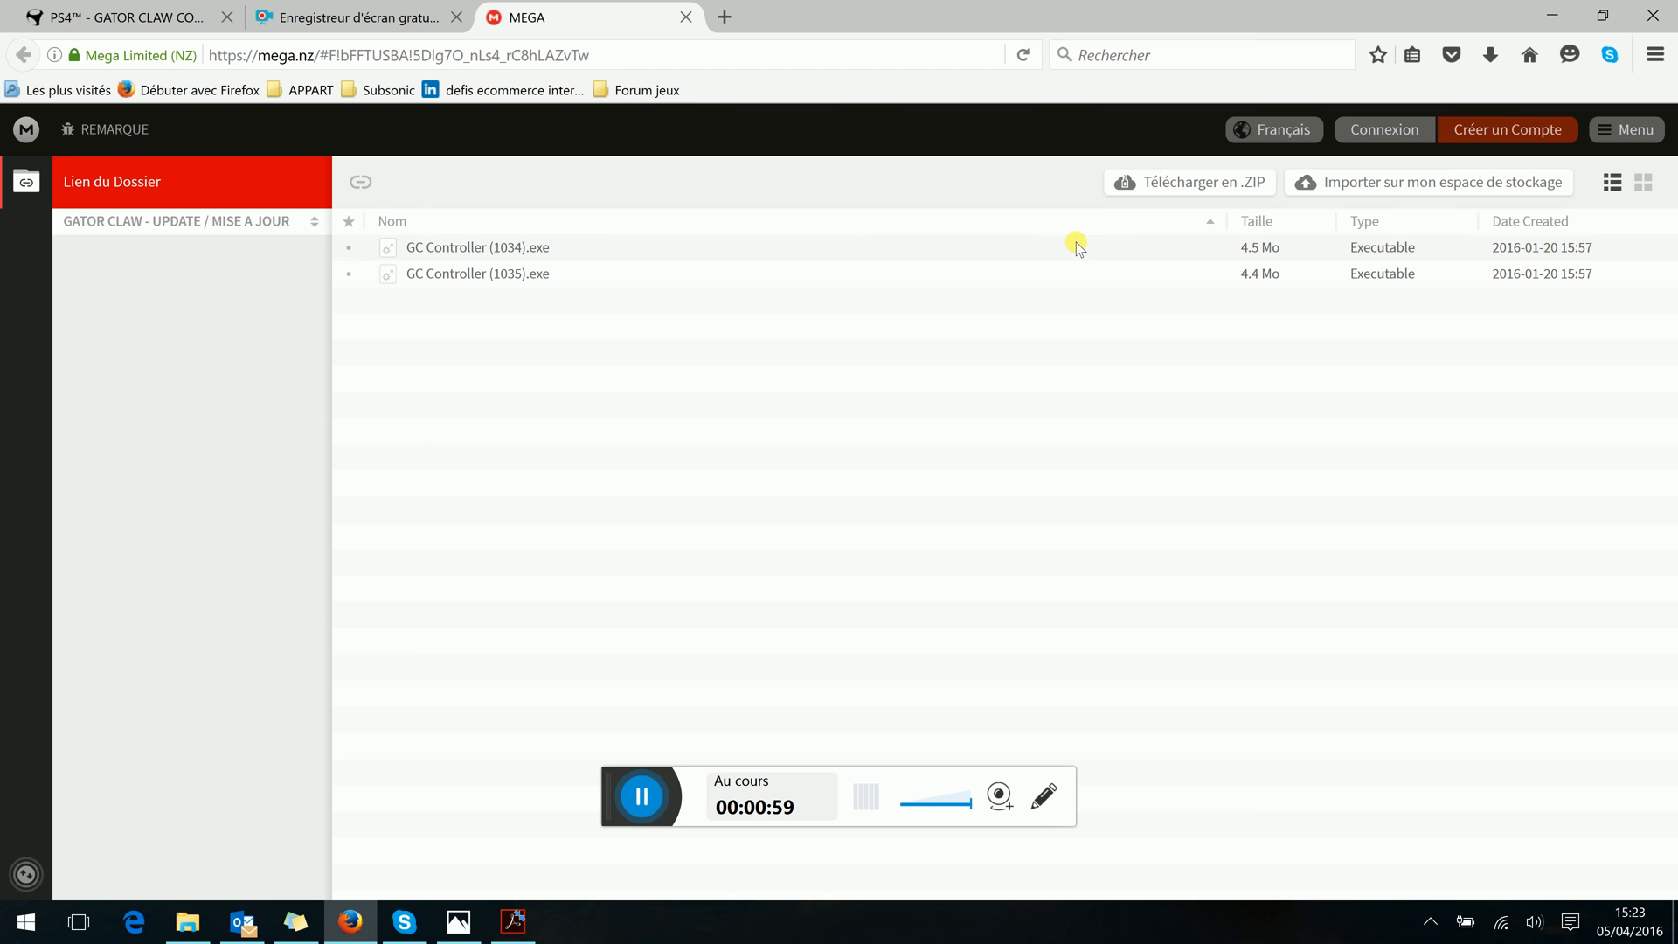
pyautogui.moveTo(720, 254)
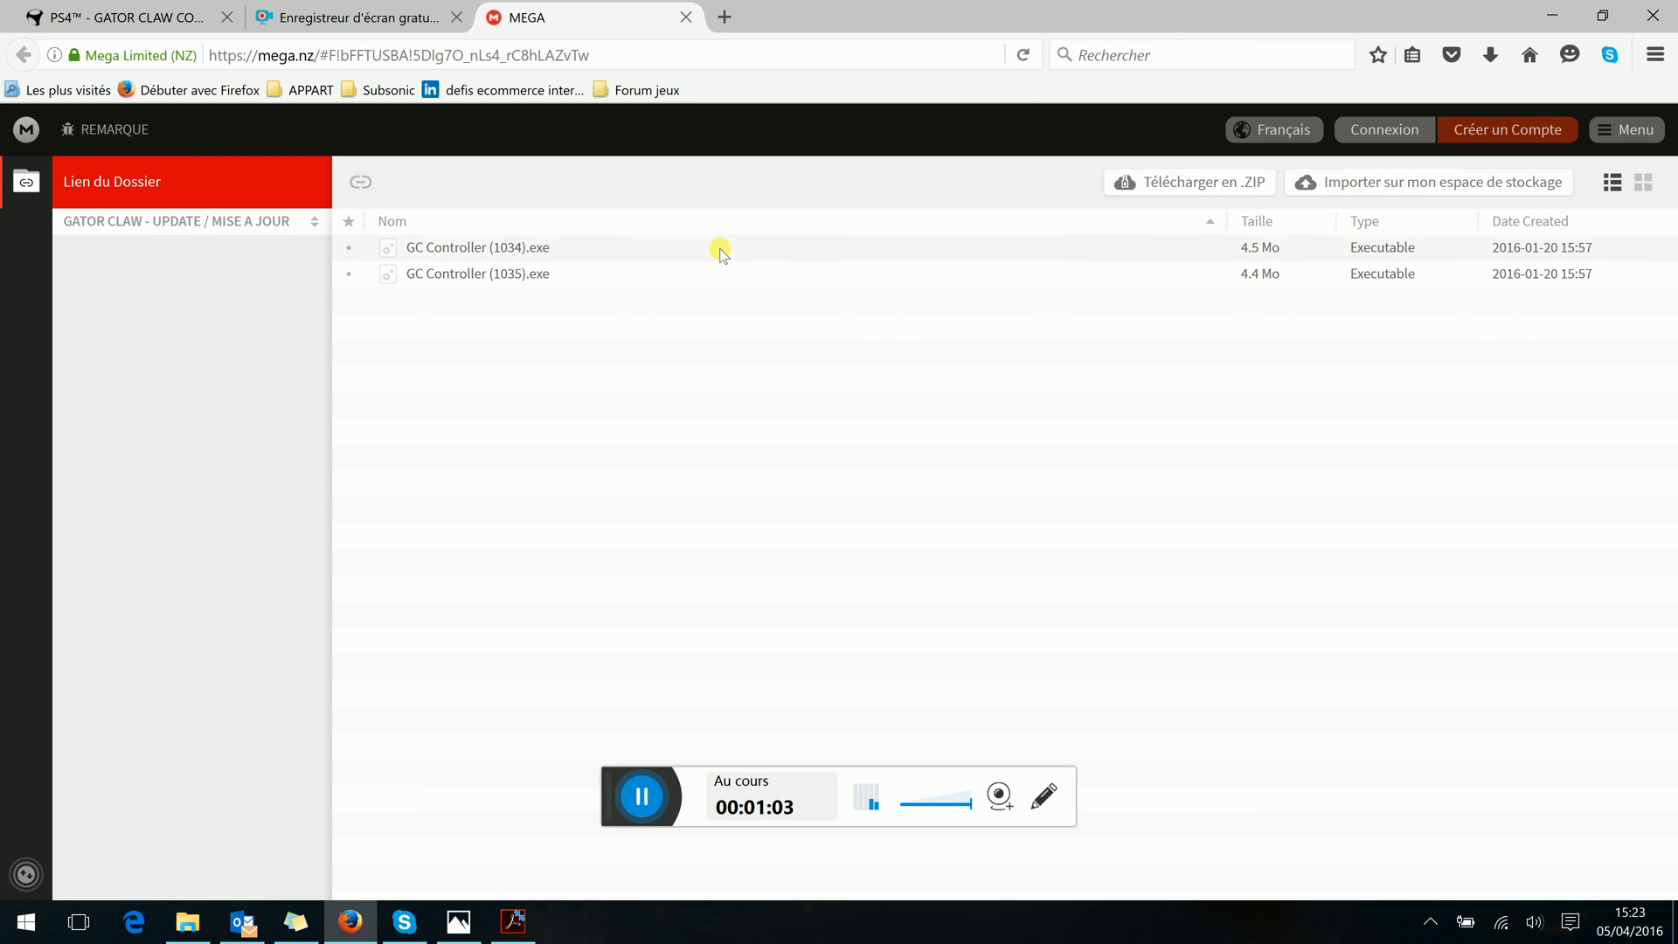
pyautogui.moveTo(710, 225)
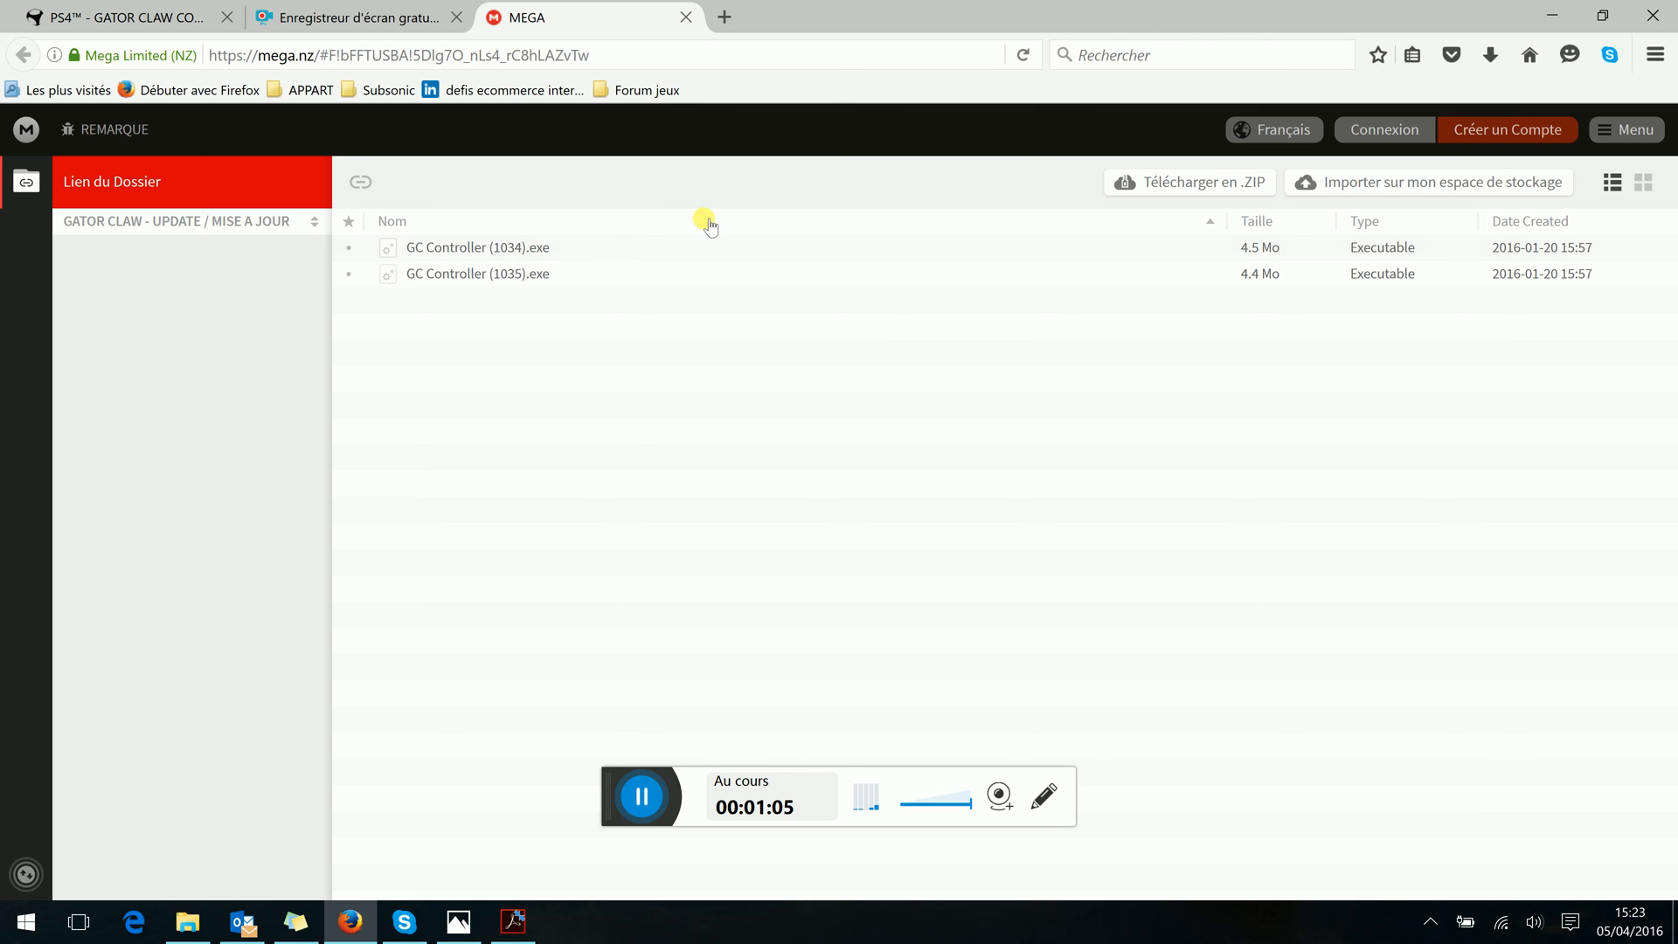
pyautogui.moveTo(643, 257)
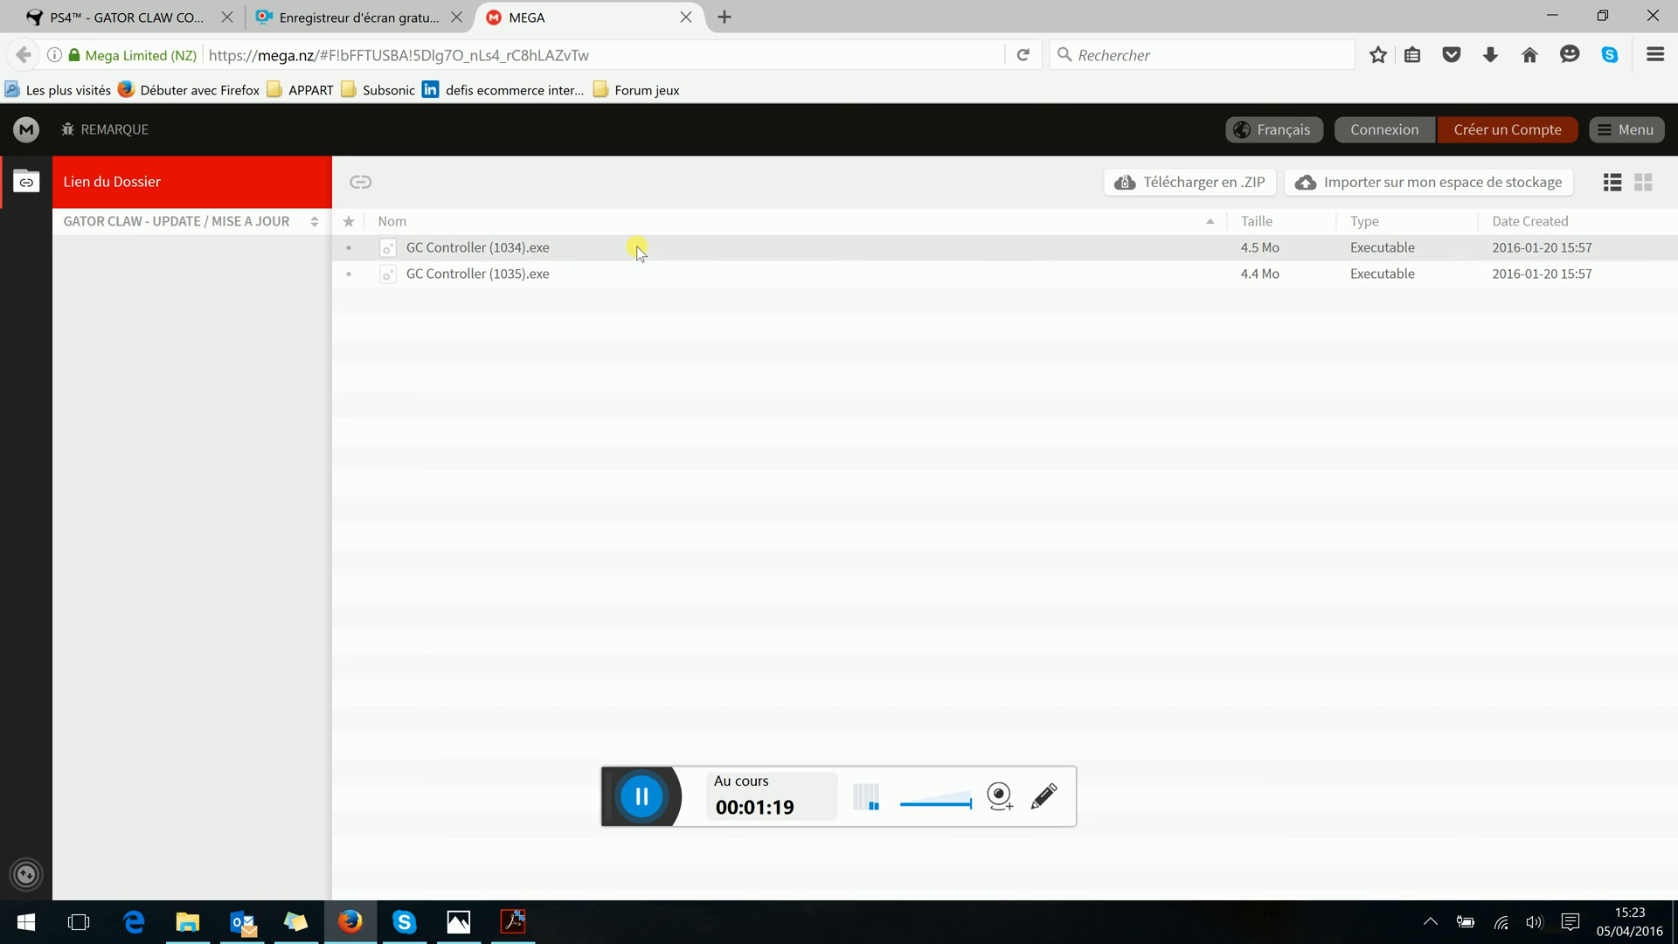
pyautogui.moveTo(825, 248)
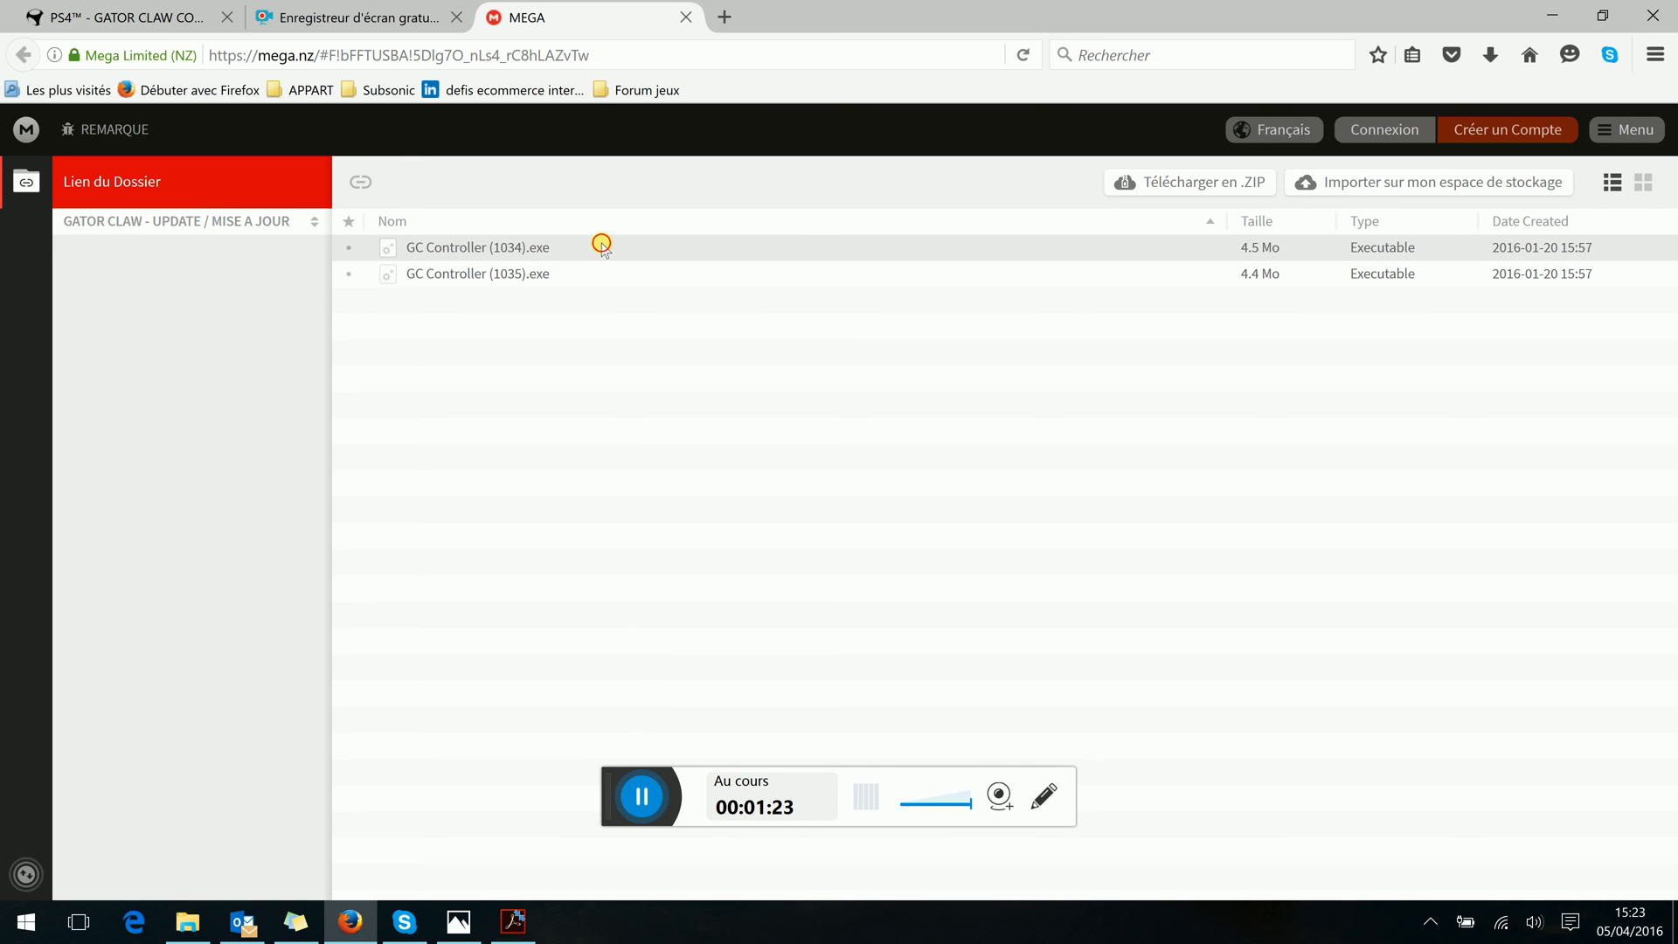
# Save GC Controller (1034).exe from MEGA and launch the Firmware Update tool
pyautogui.click(477, 247)
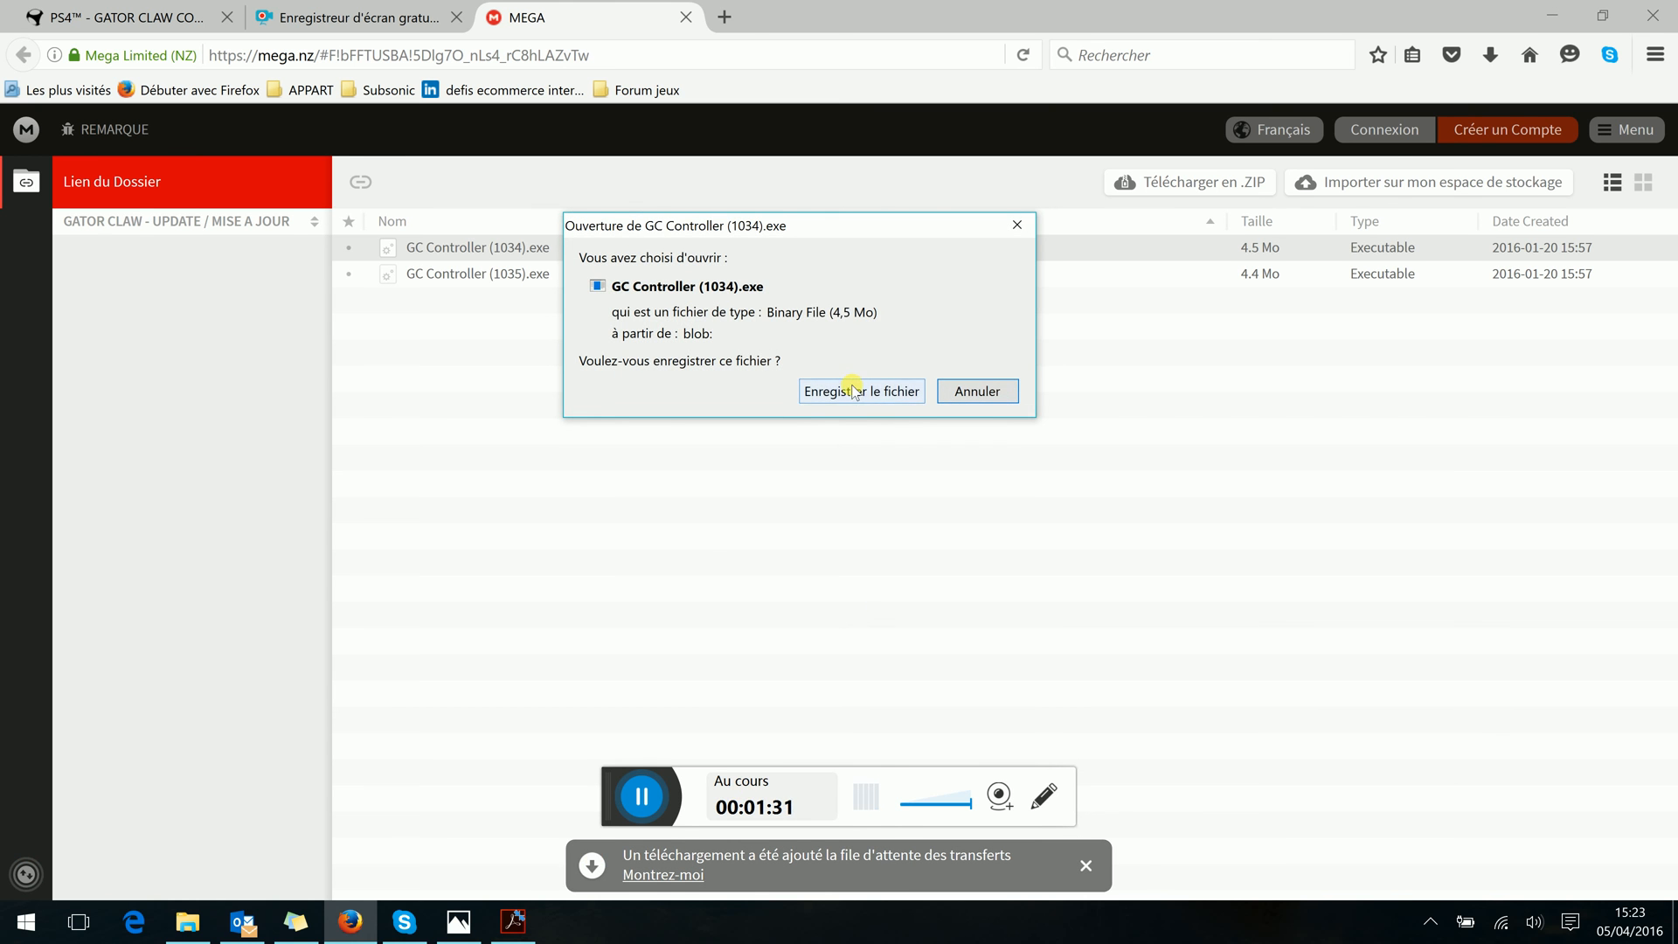
pyautogui.click(860, 391)
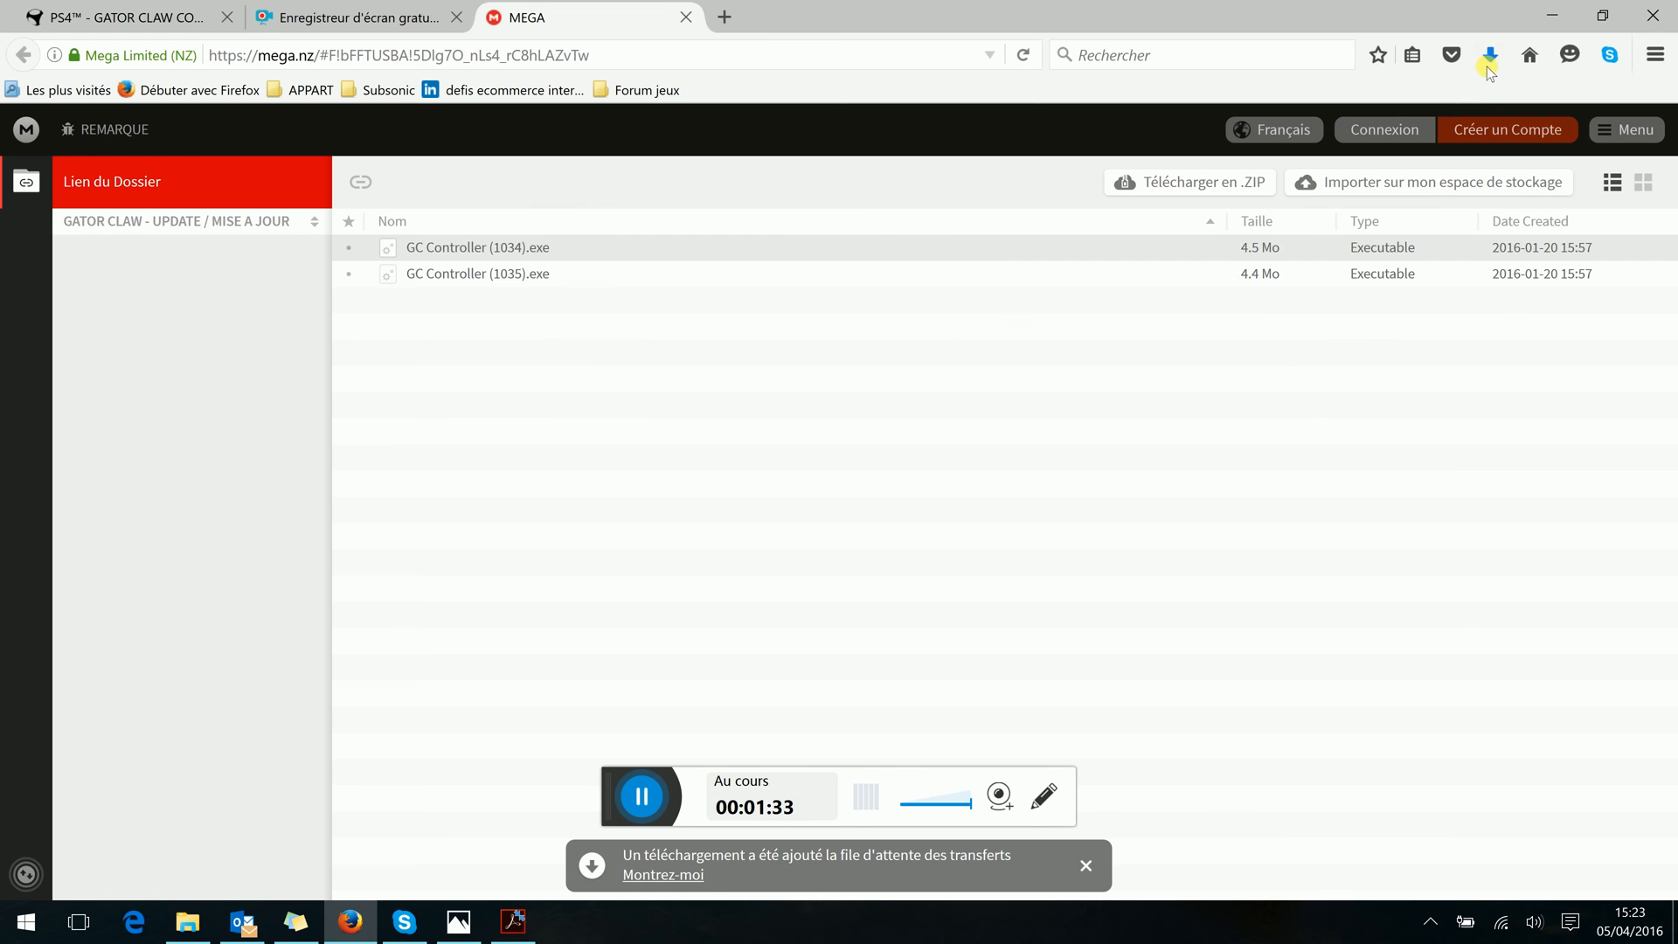
pyautogui.click(1488, 54)
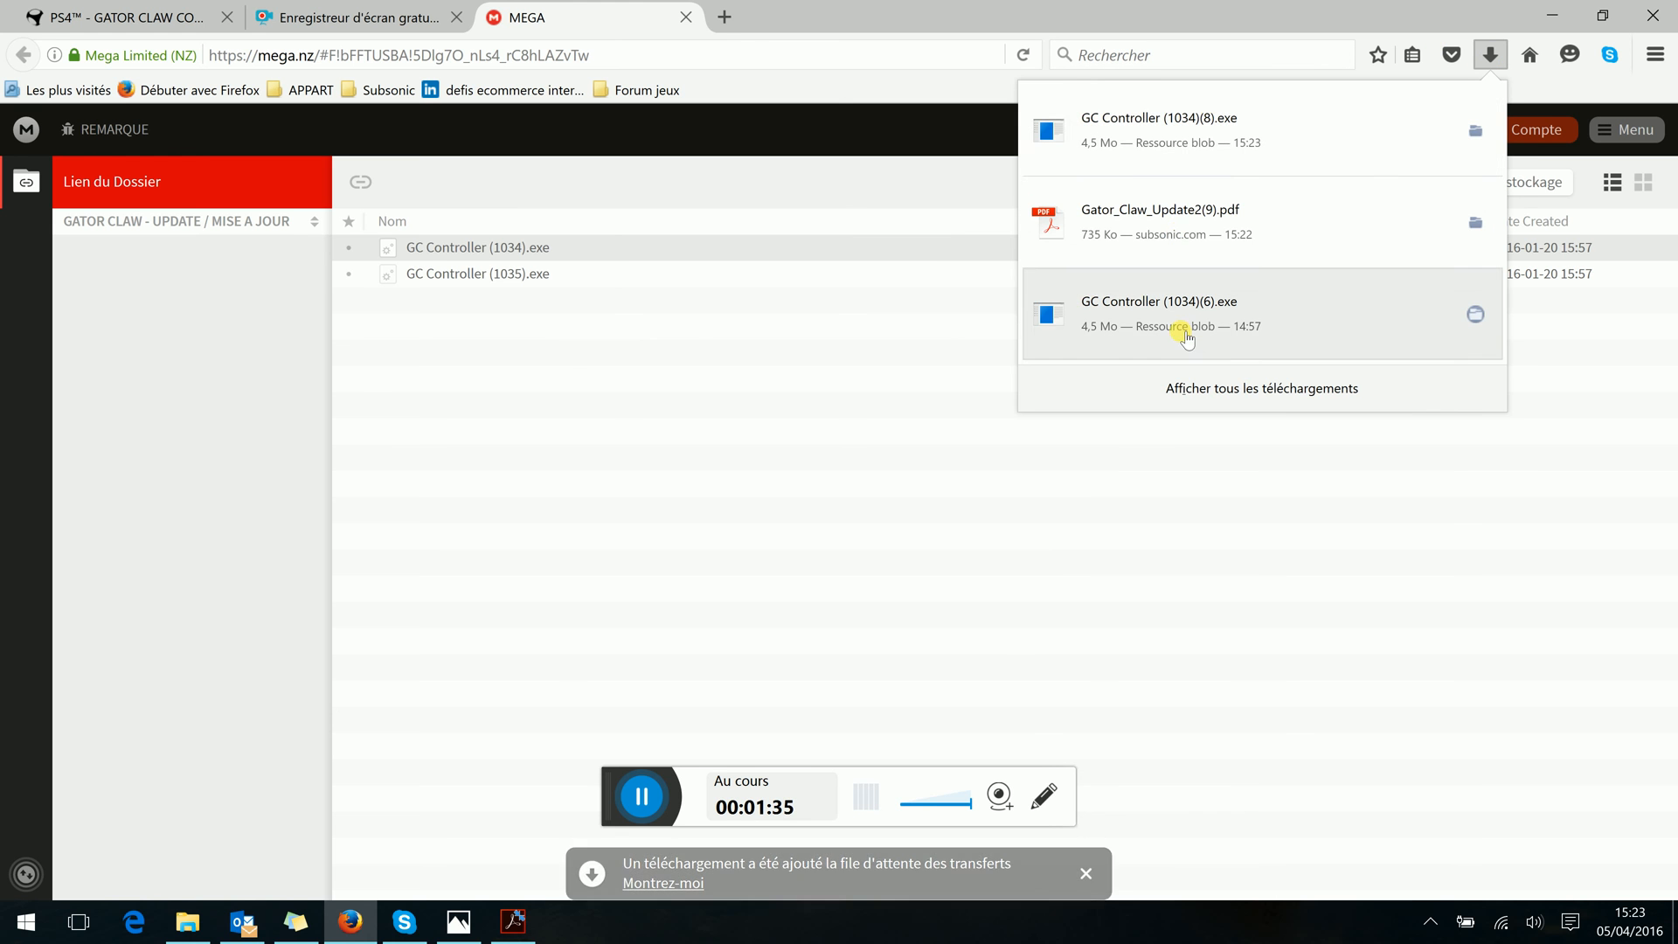
pyautogui.click(693, 325)
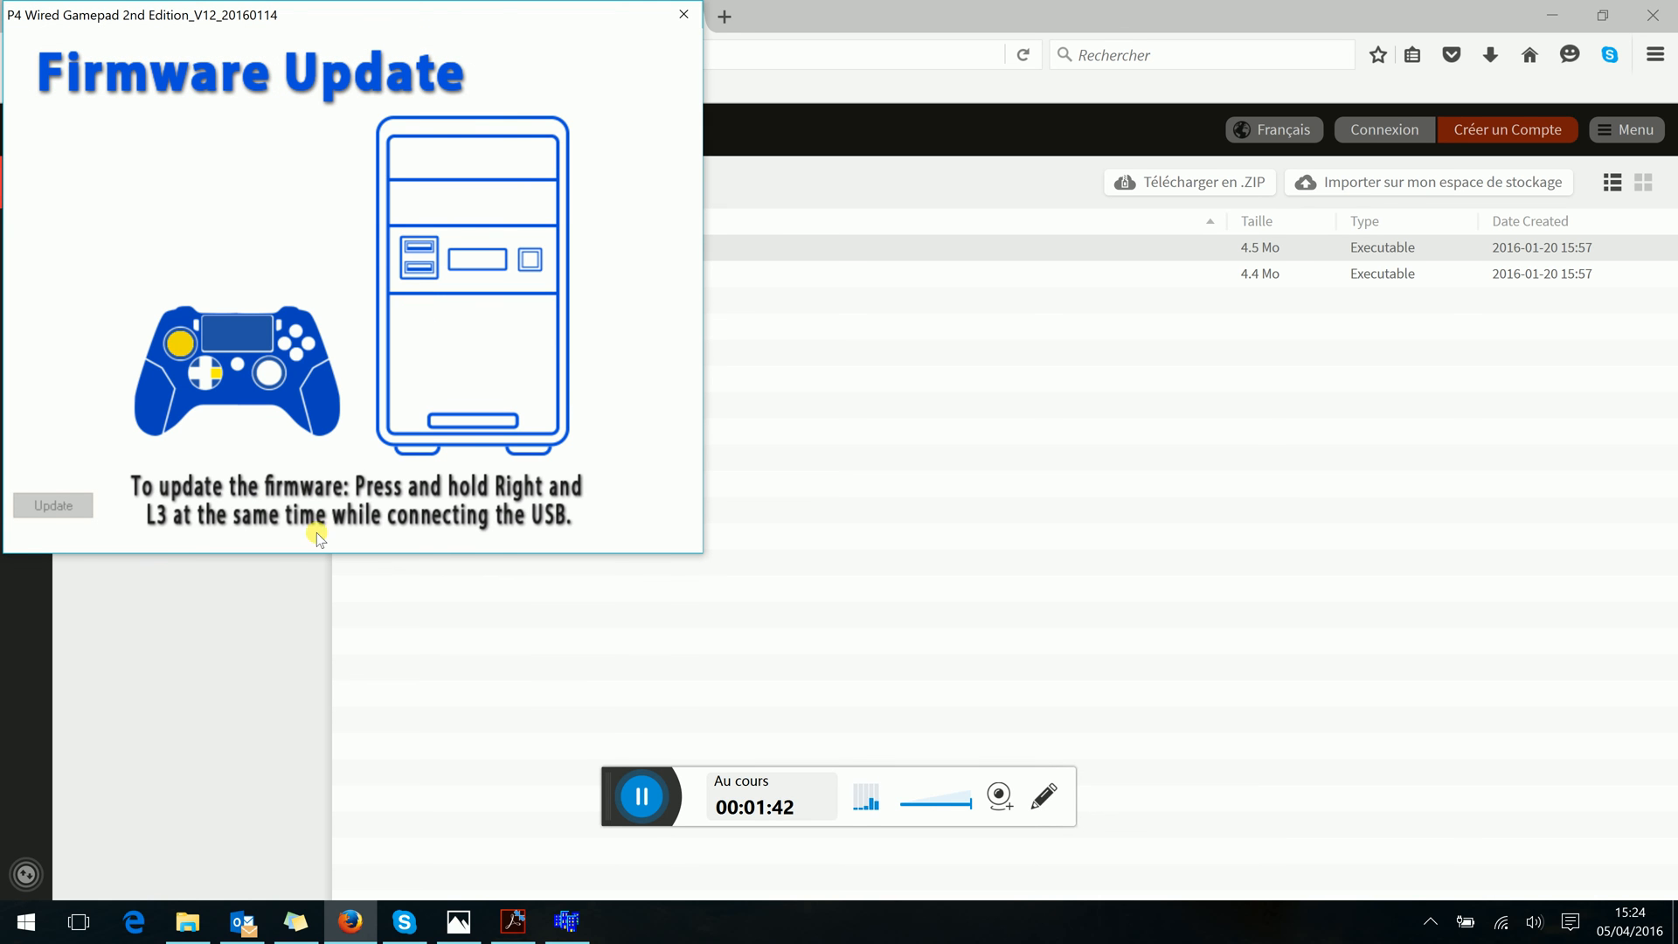
pyautogui.moveTo(142, 238)
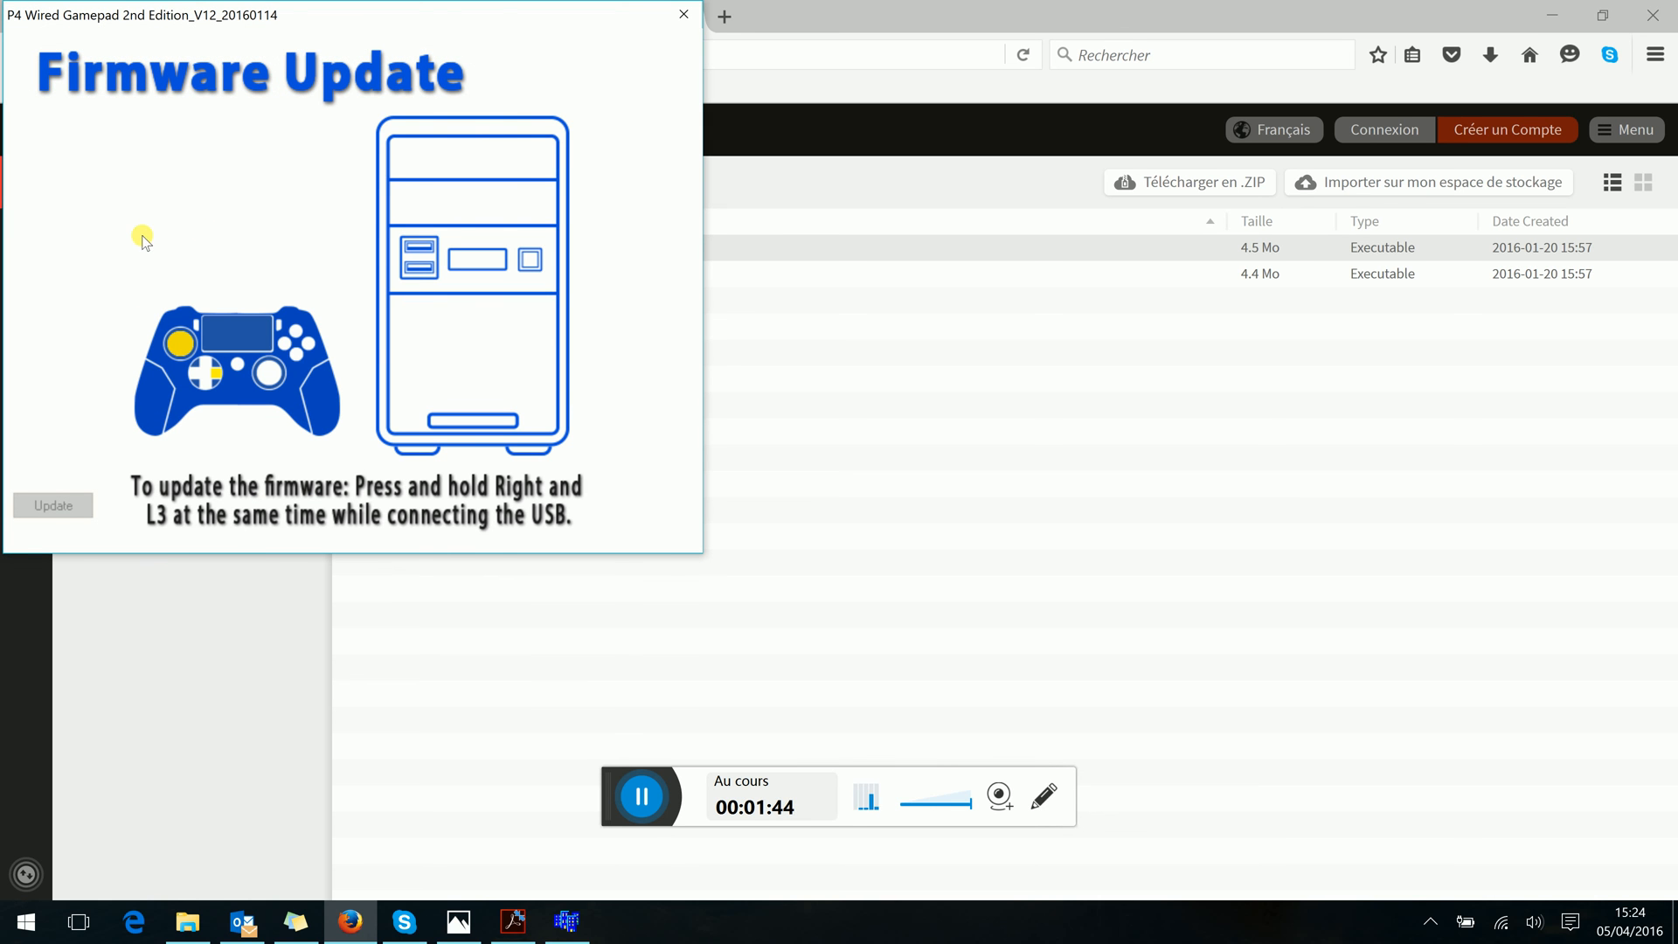
pyautogui.moveTo(130, 313)
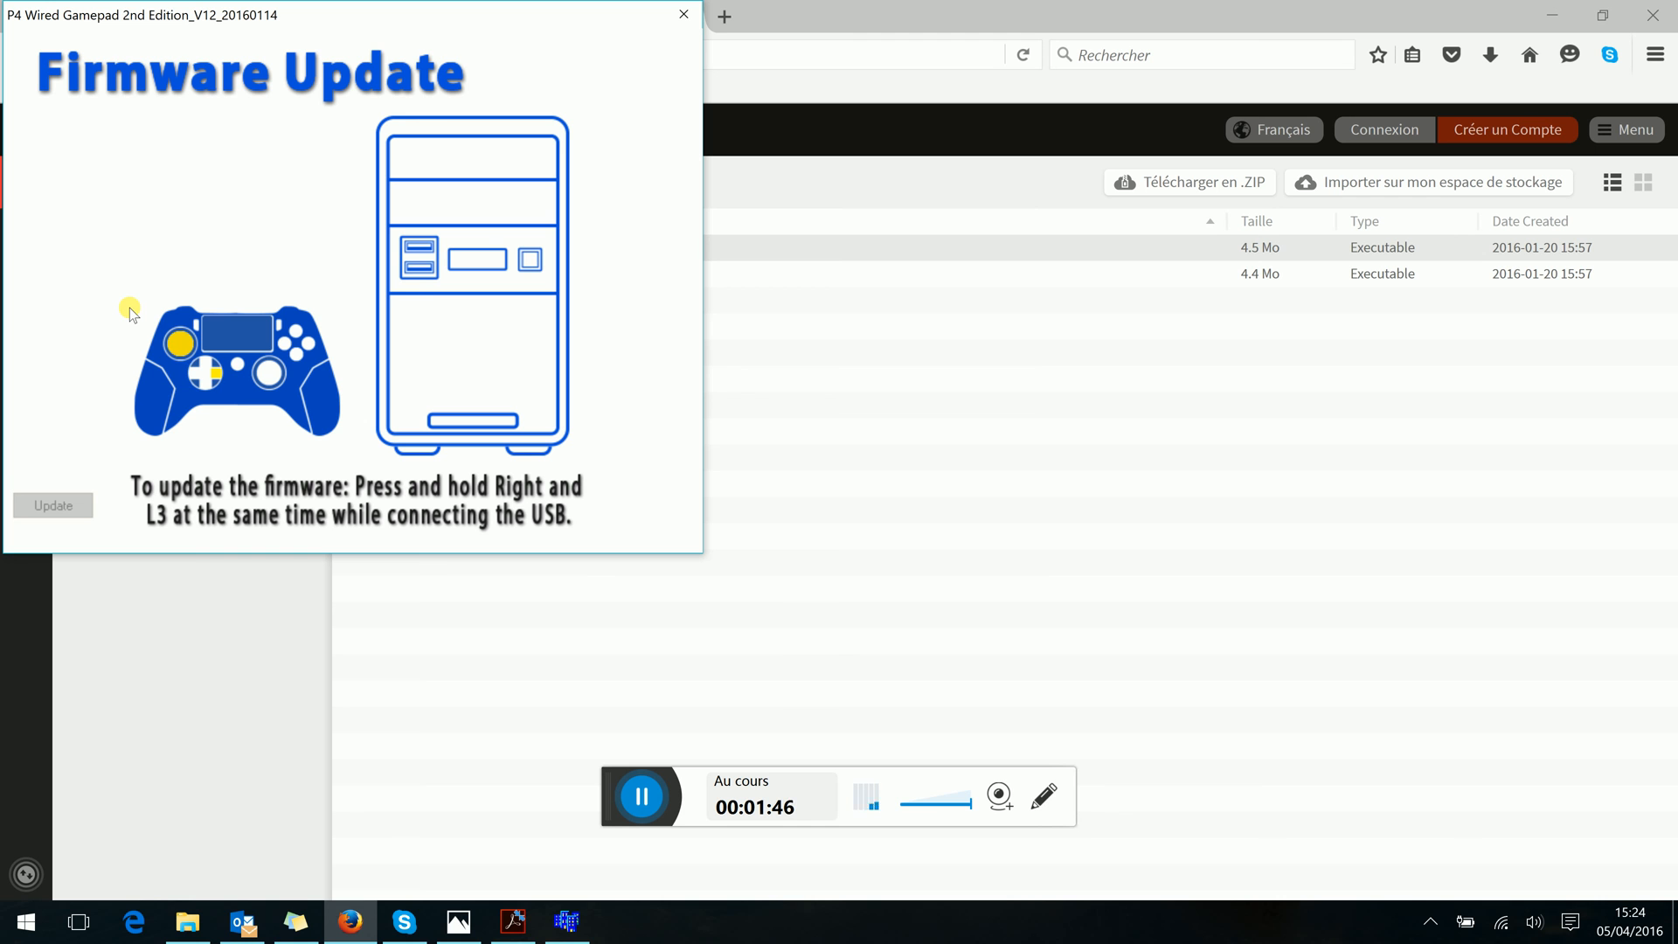
pyautogui.moveTo(166, 342)
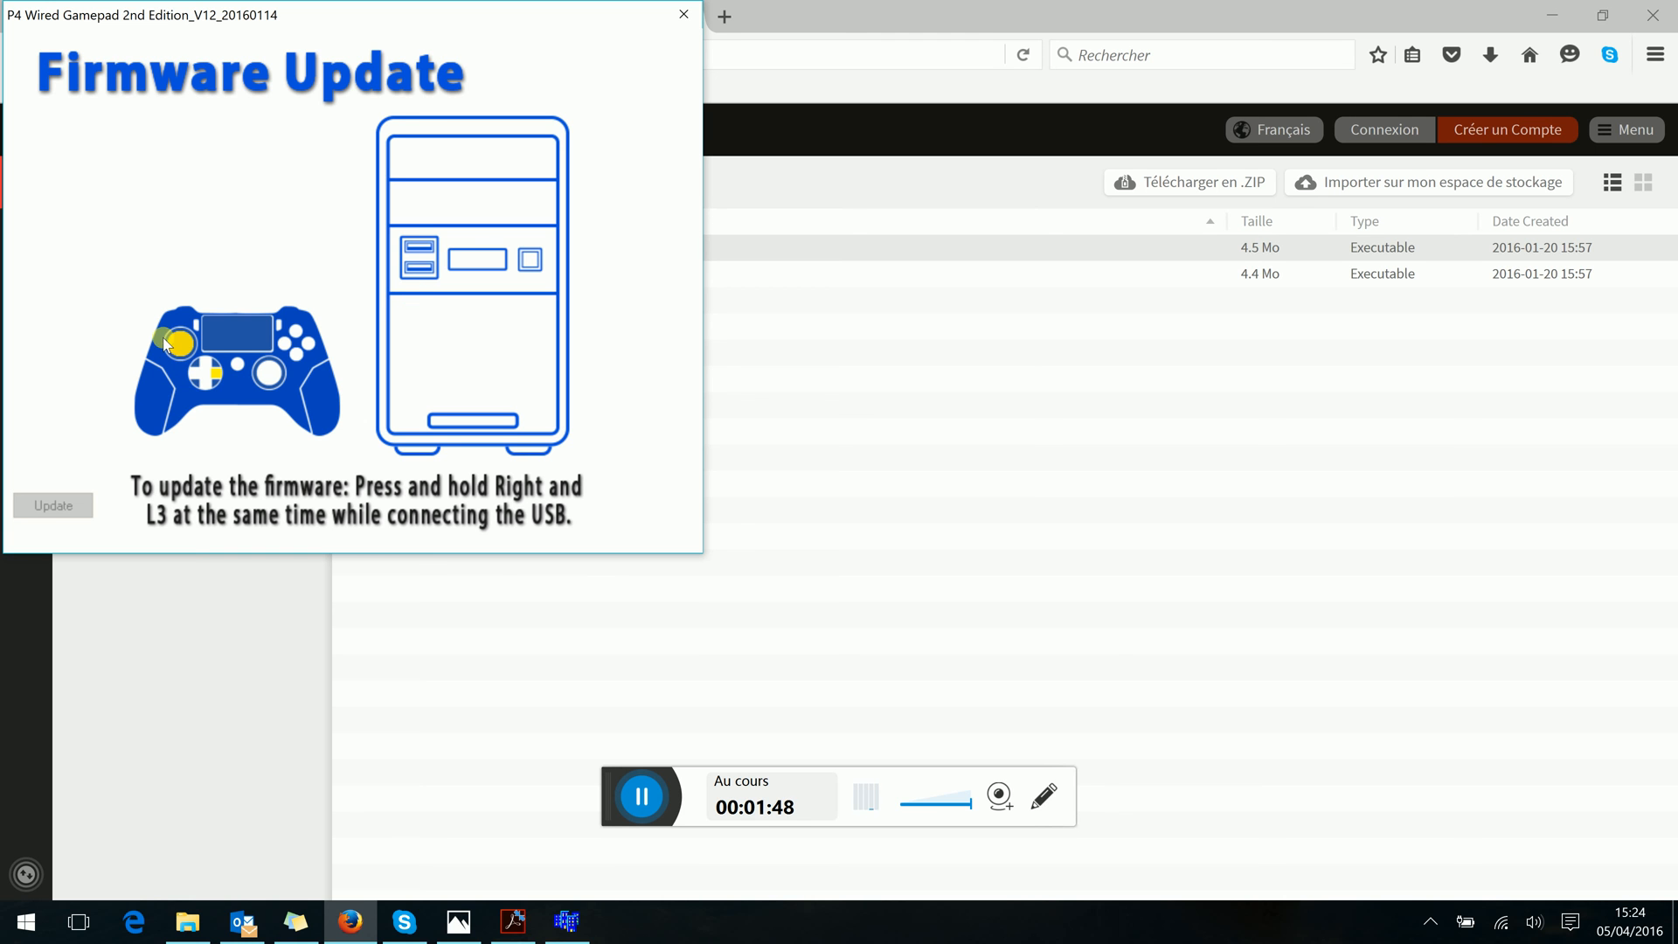
pyautogui.moveTo(214, 391)
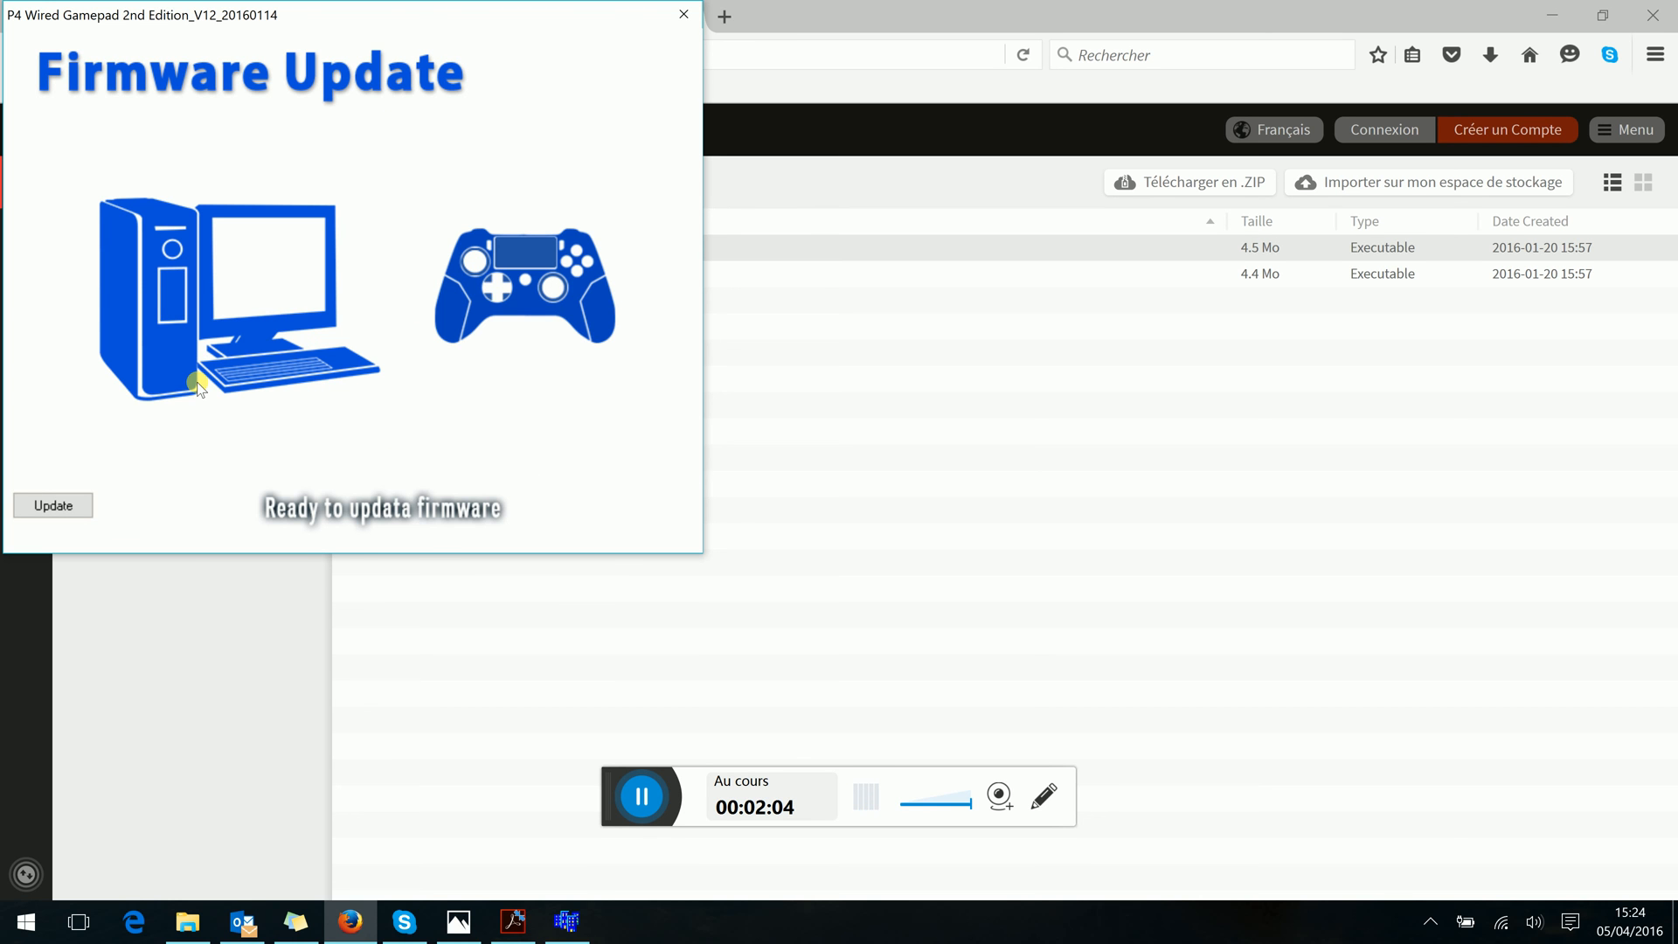
pyautogui.moveTo(512, 249)
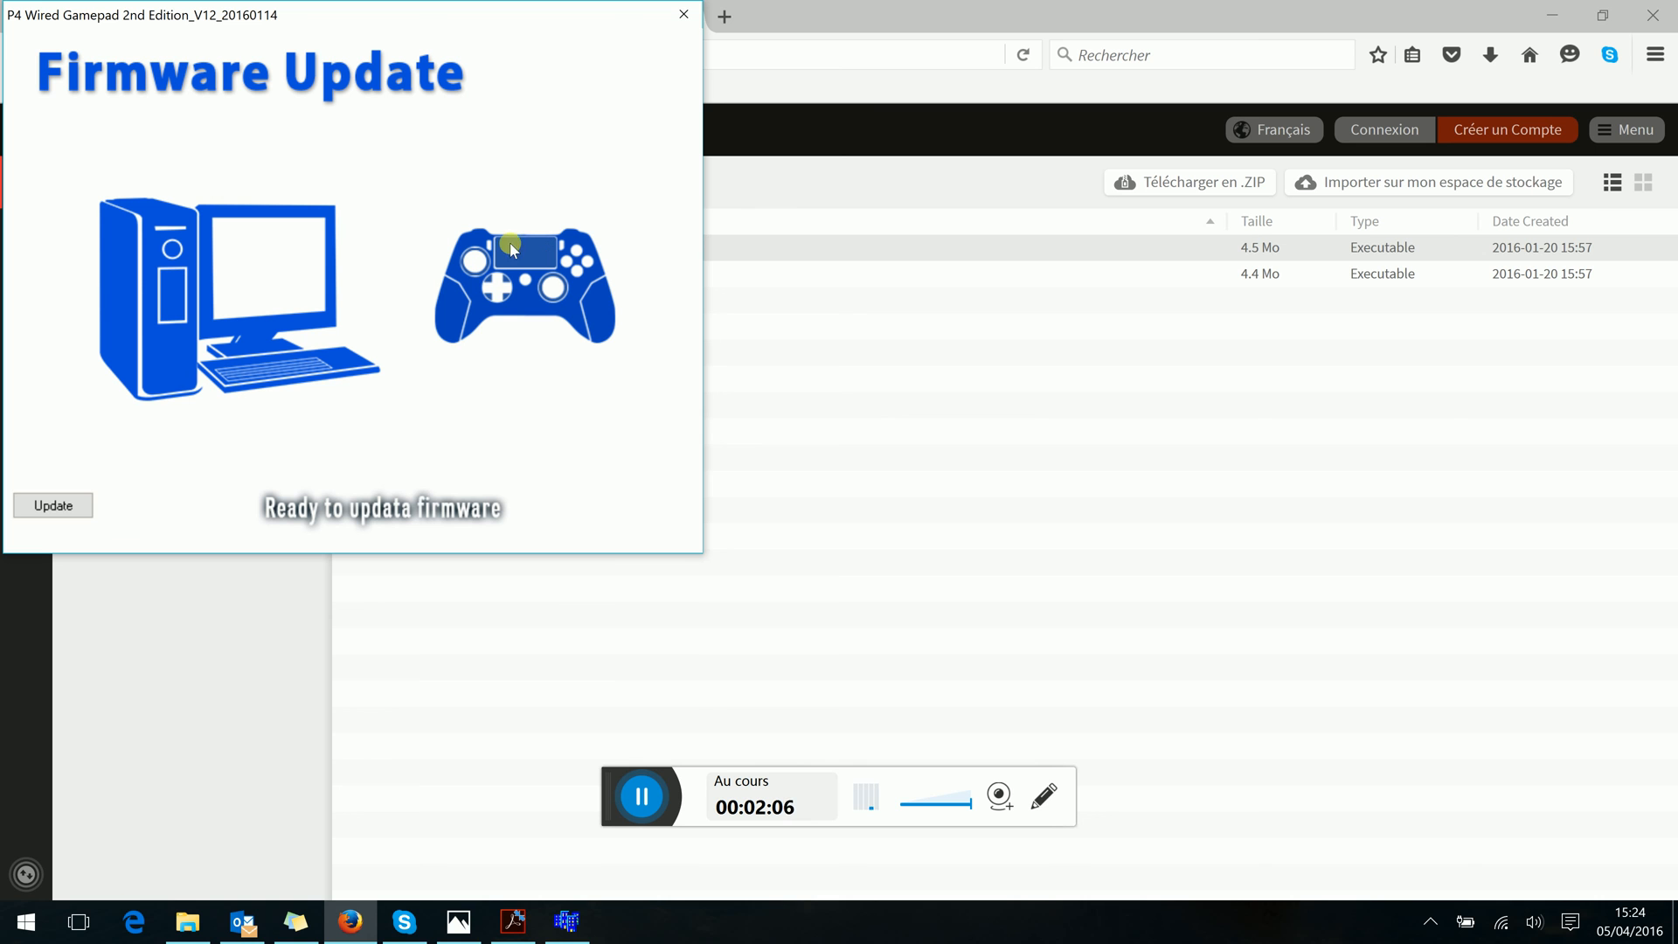
pyautogui.moveTo(437, 502)
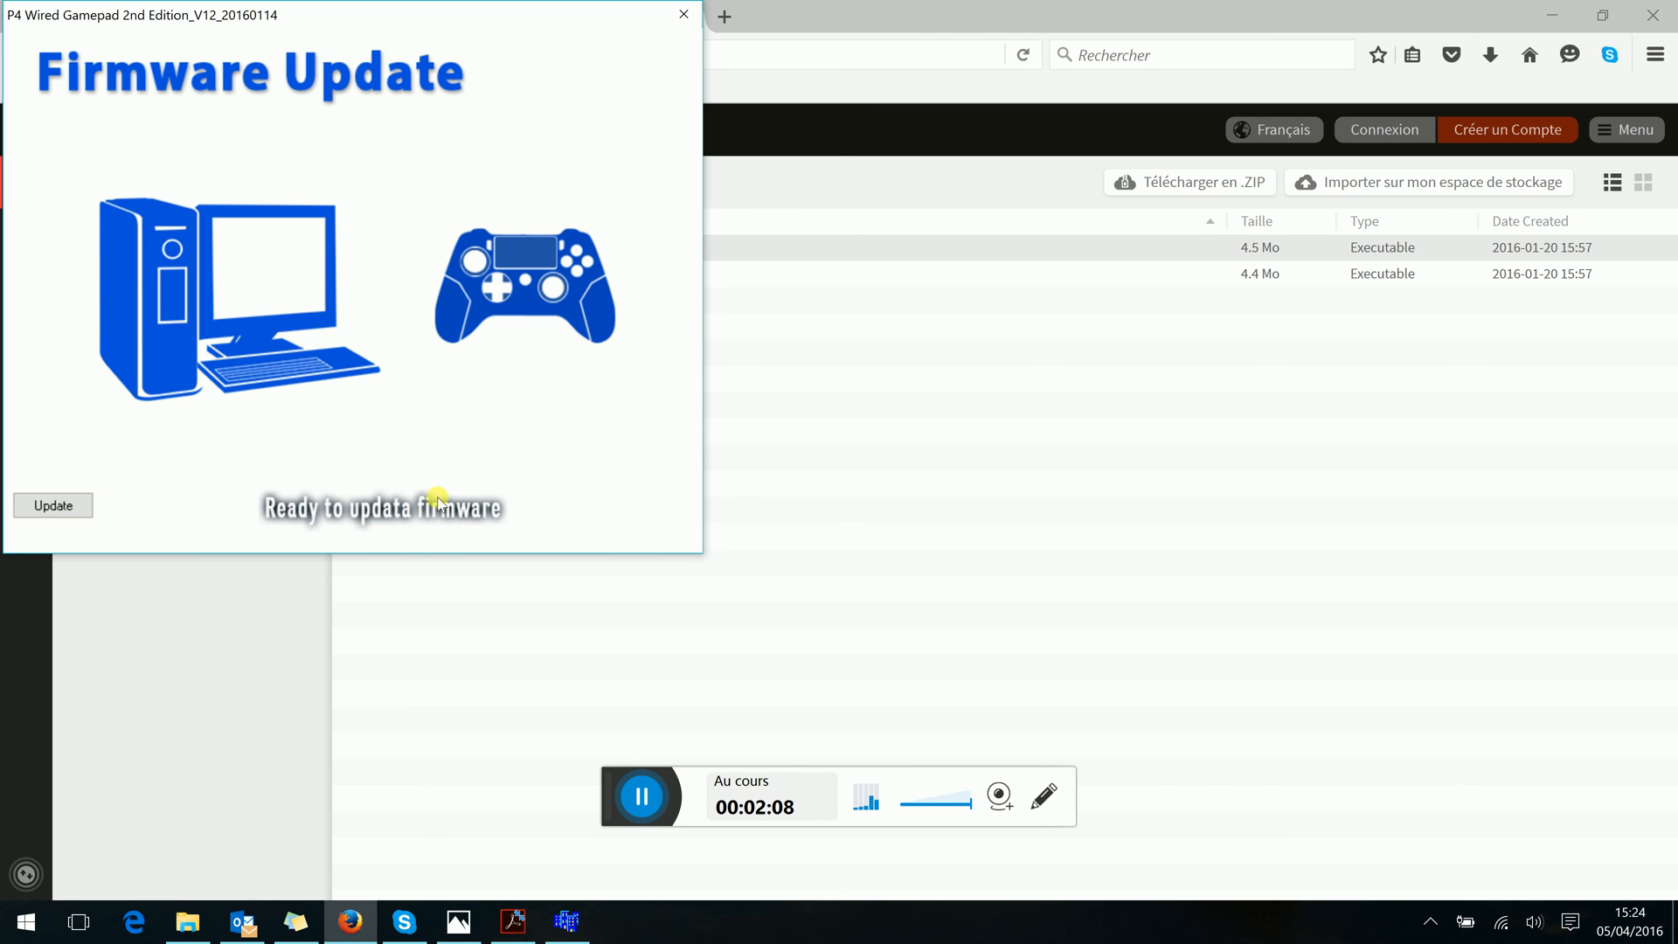
# Start the gamepad firmware update once the utility shows it is ready
pyautogui.click(52, 504)
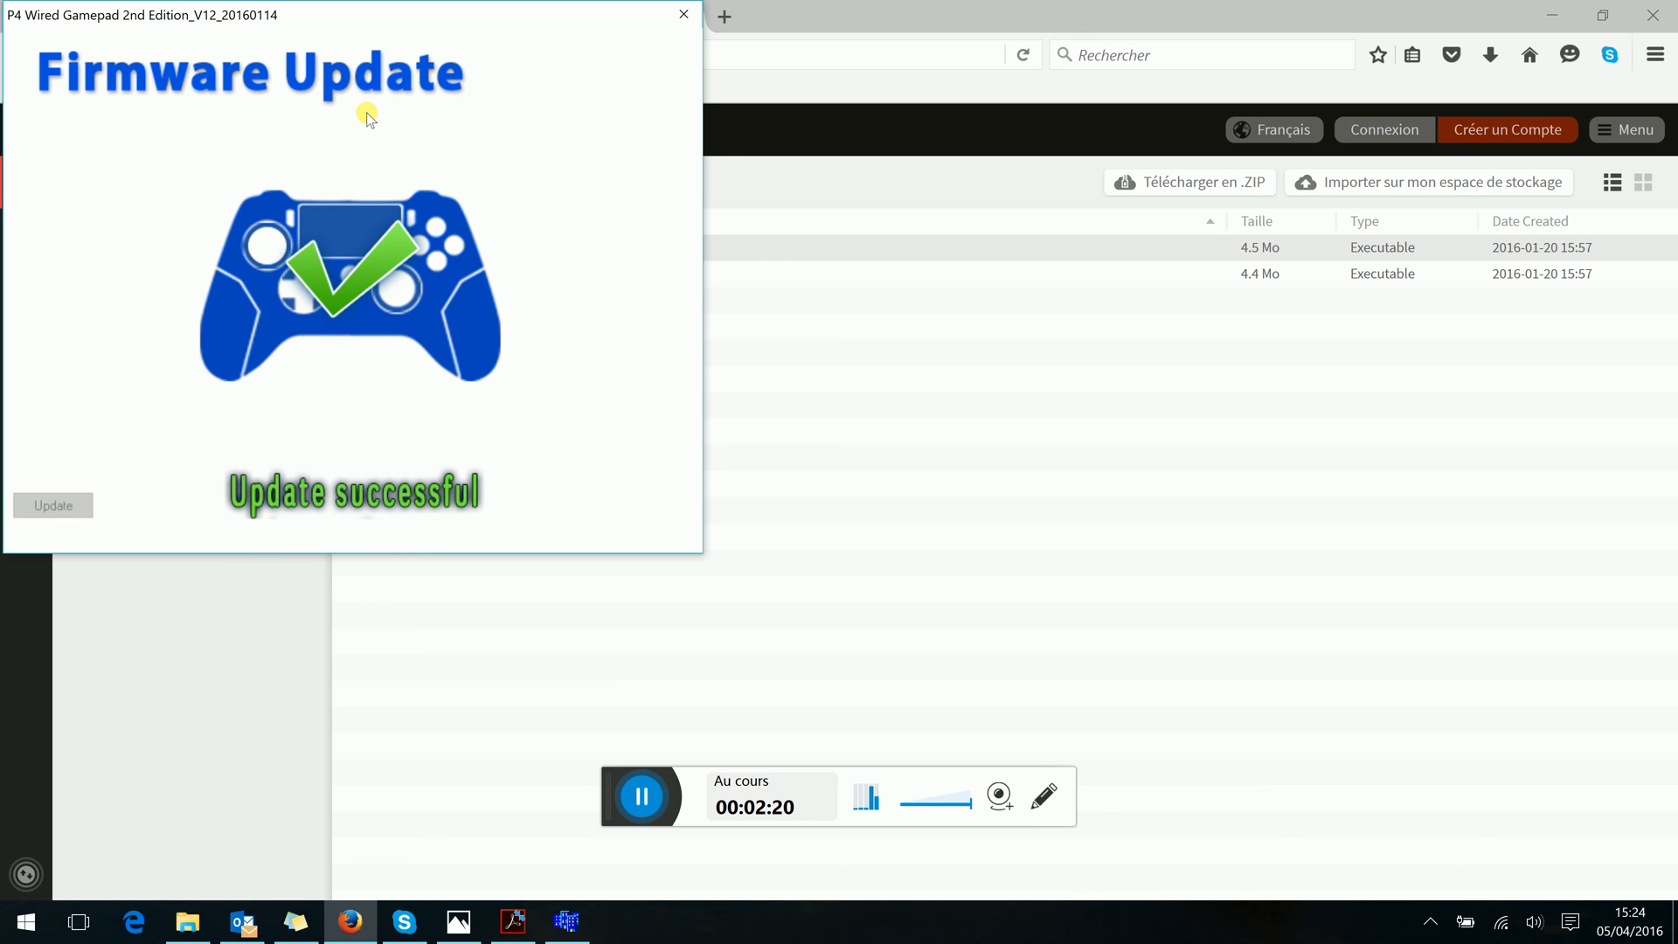
pyautogui.moveTo(624, 20)
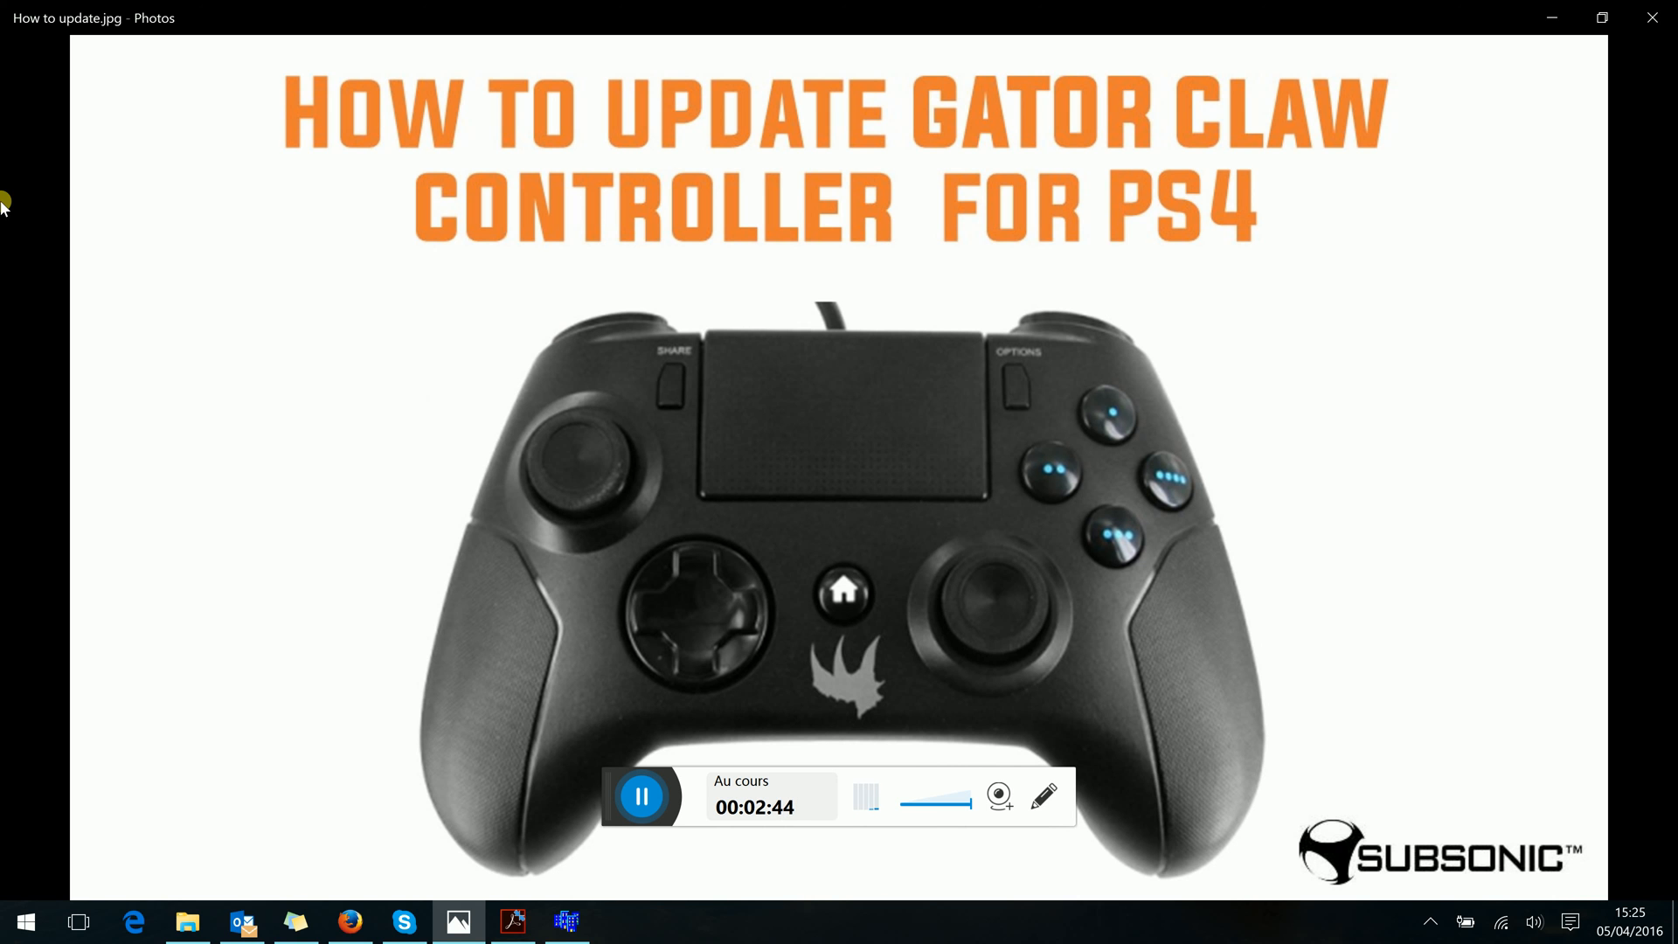
pyautogui.moveTo(227, 358)
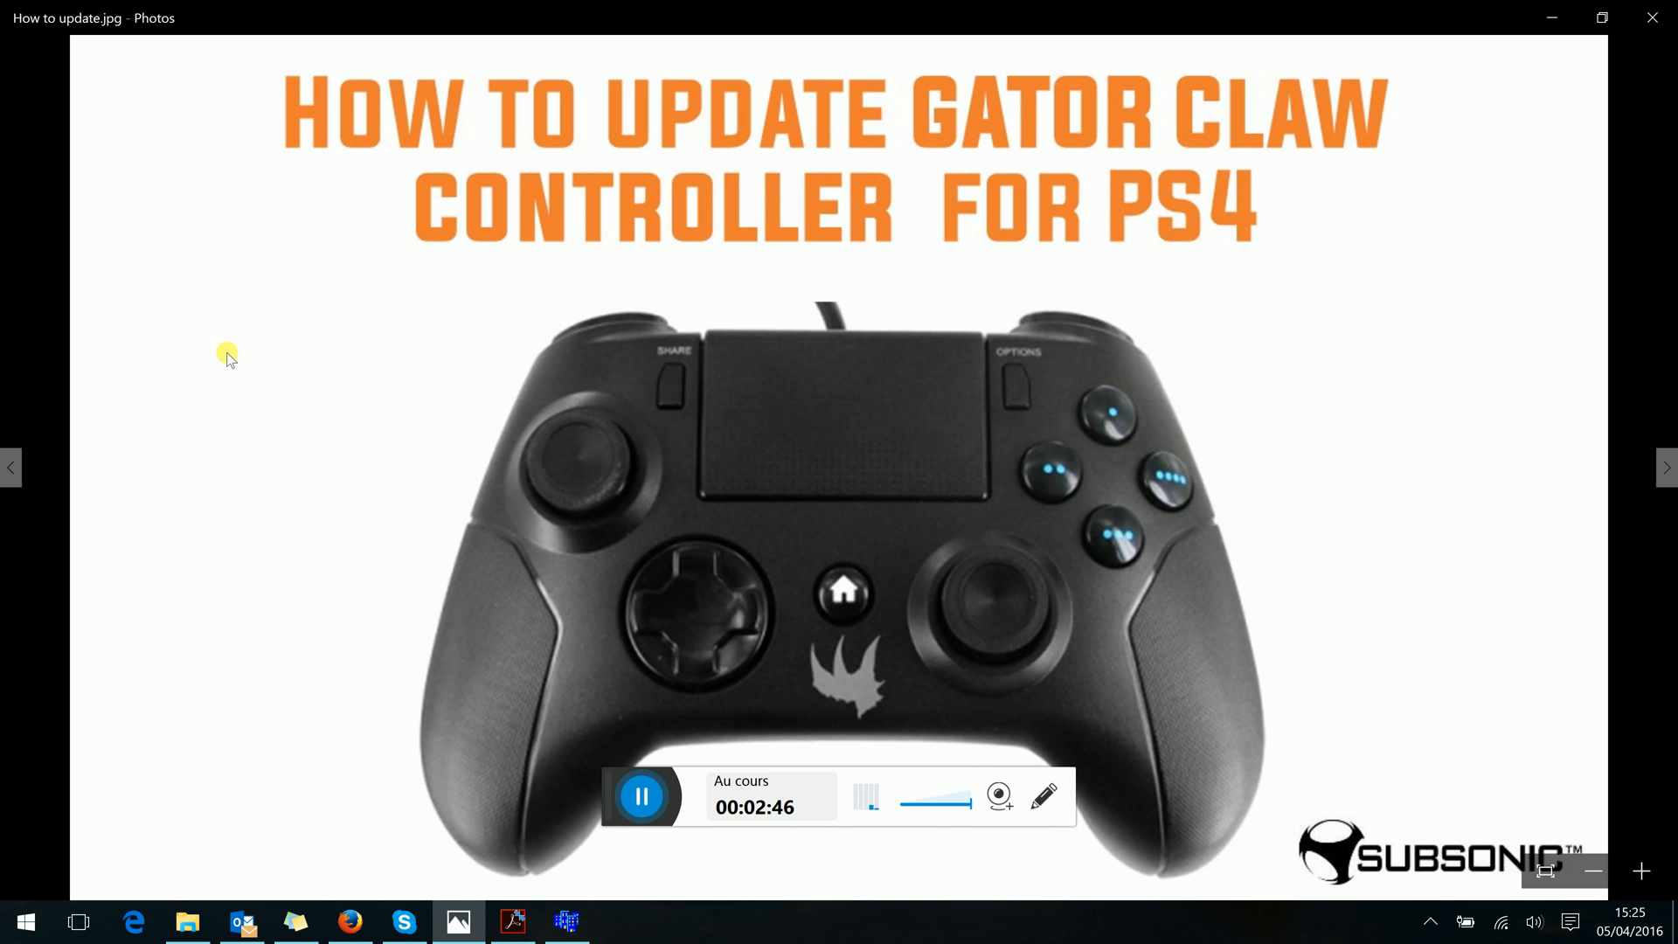
pyautogui.moveTo(254, 314)
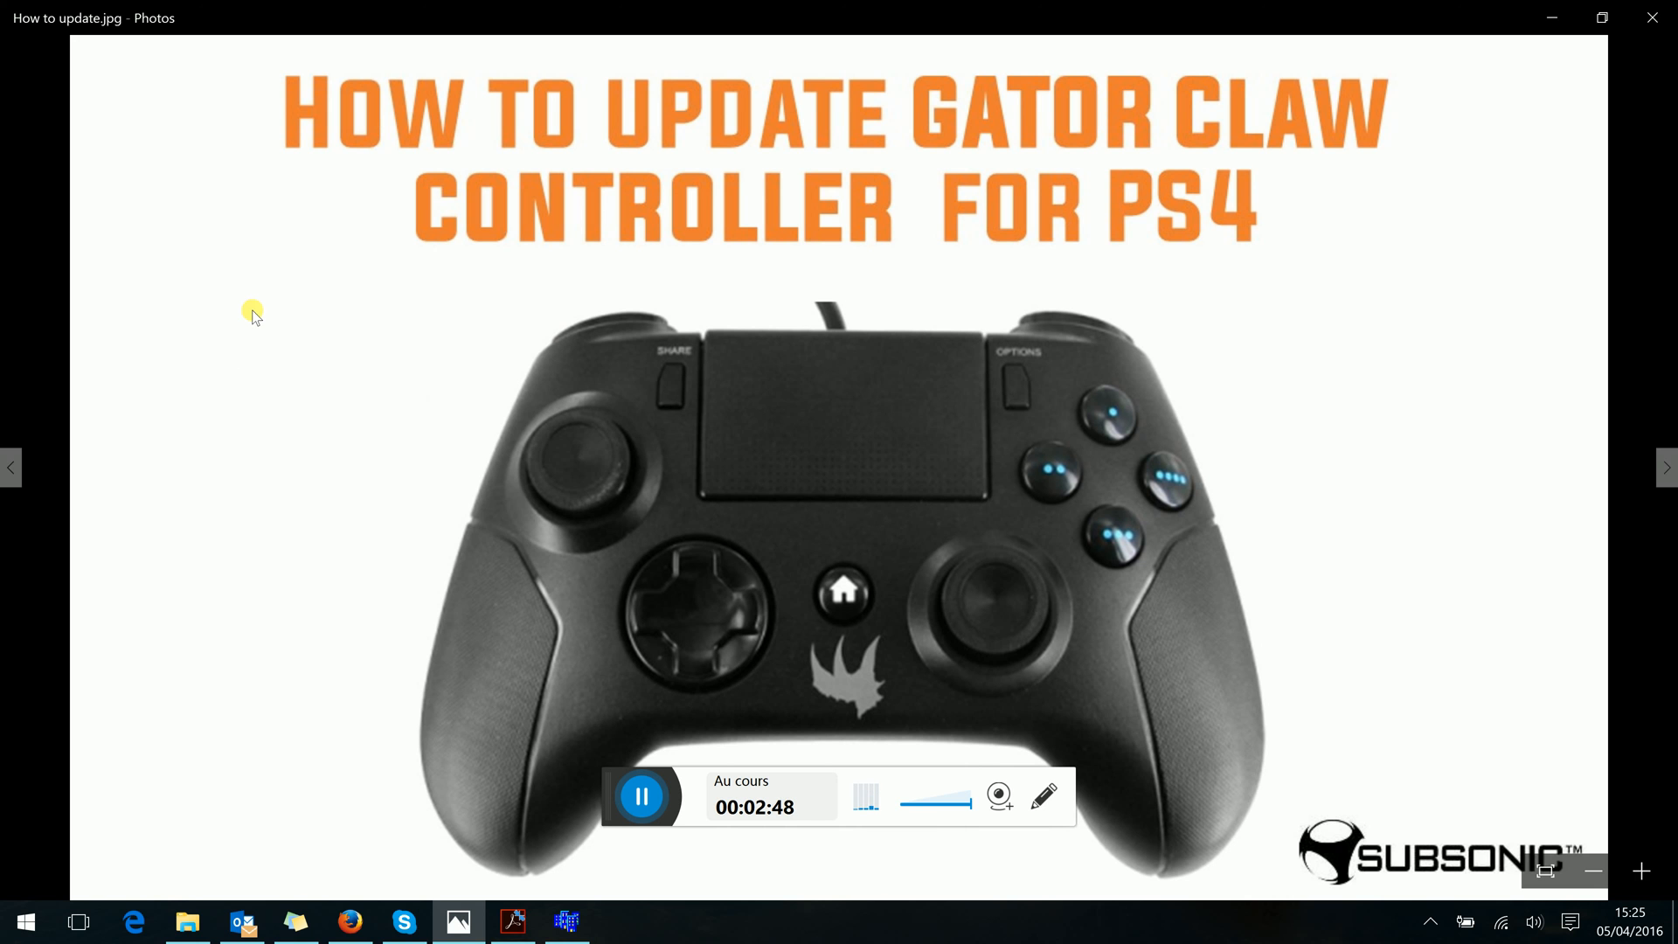
pyautogui.moveTo(266, 385)
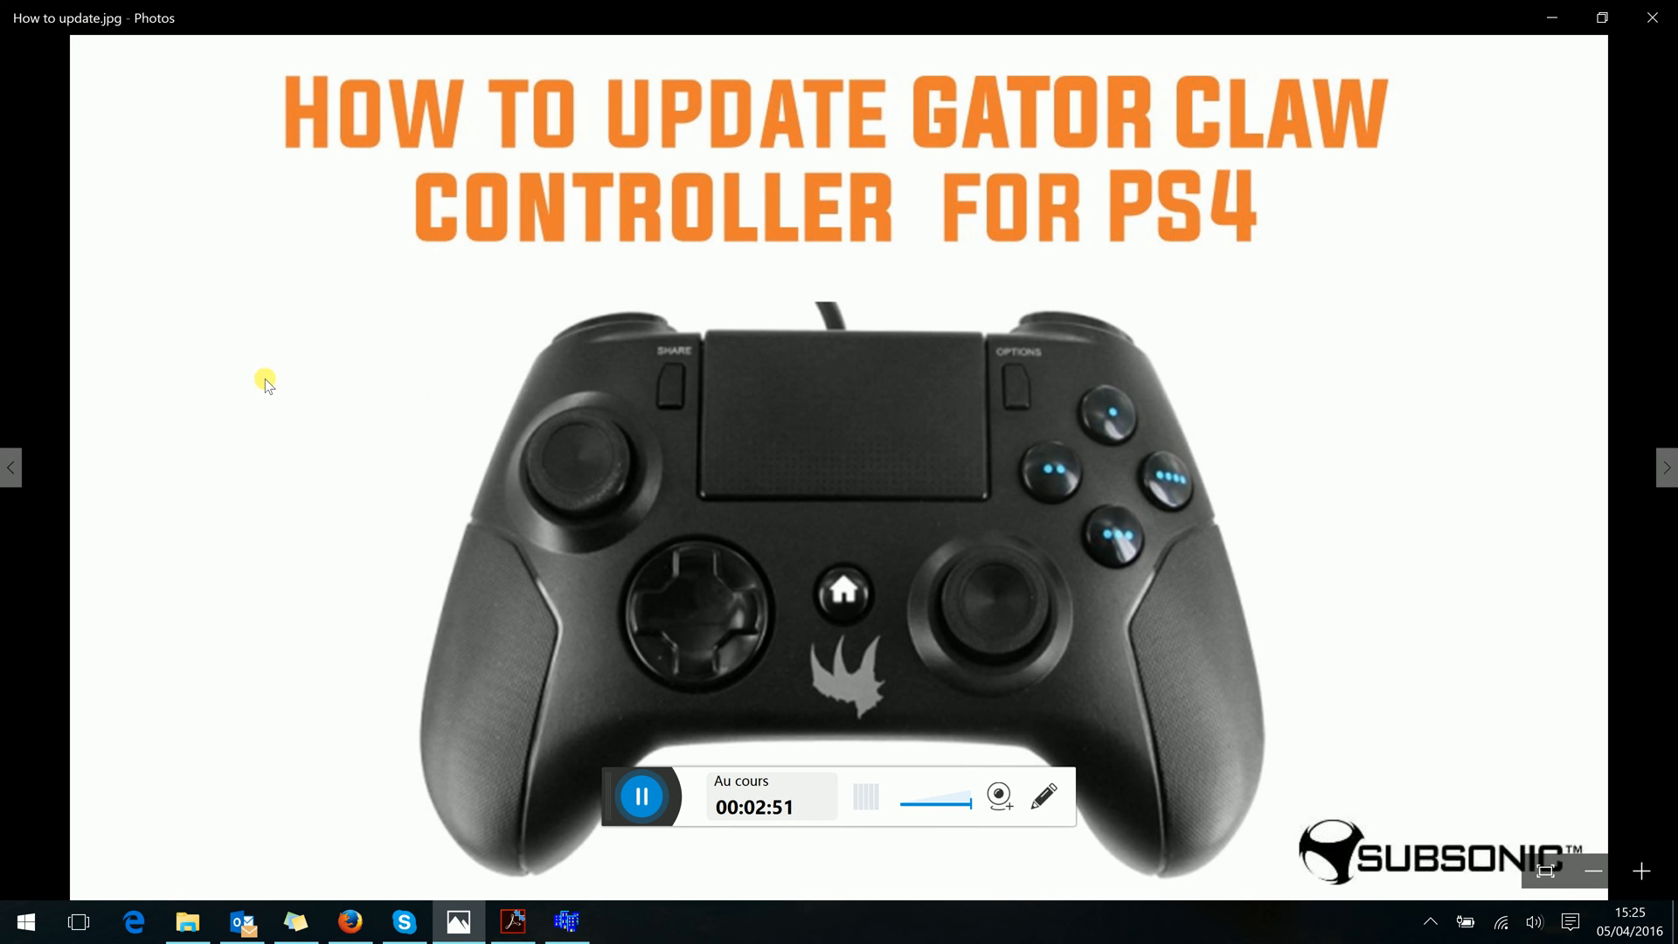